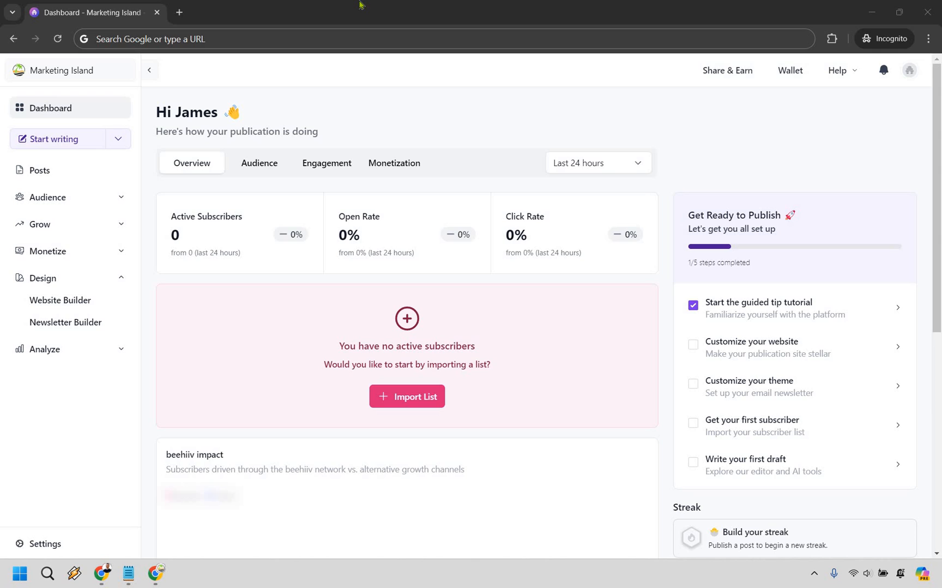
pyautogui.moveTo(190, 268)
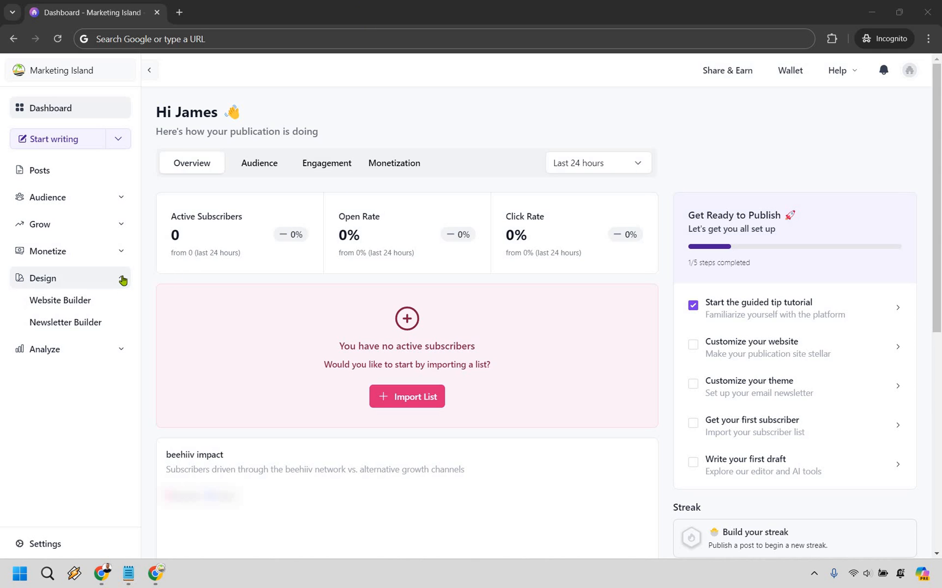
pyautogui.moveTo(106, 302)
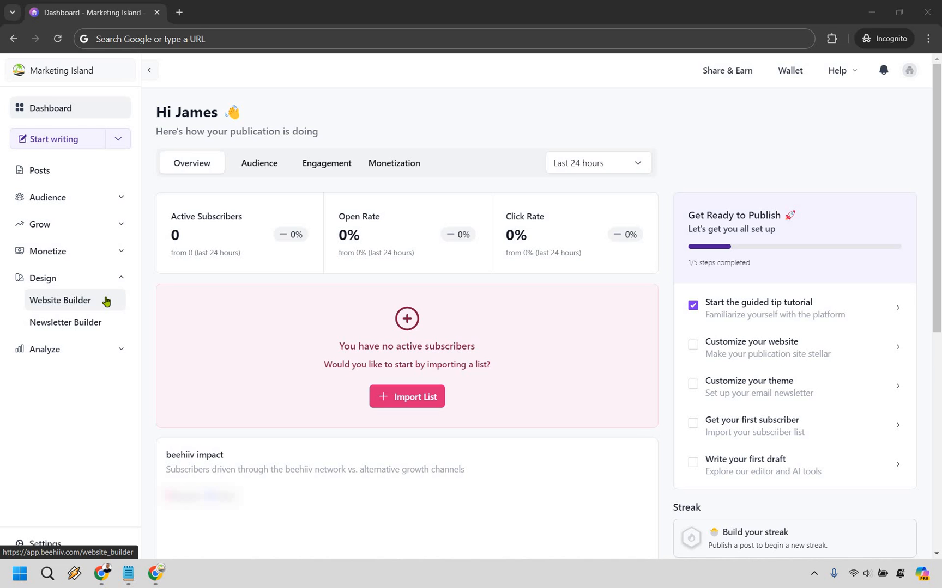
pyautogui.moveTo(328, 28)
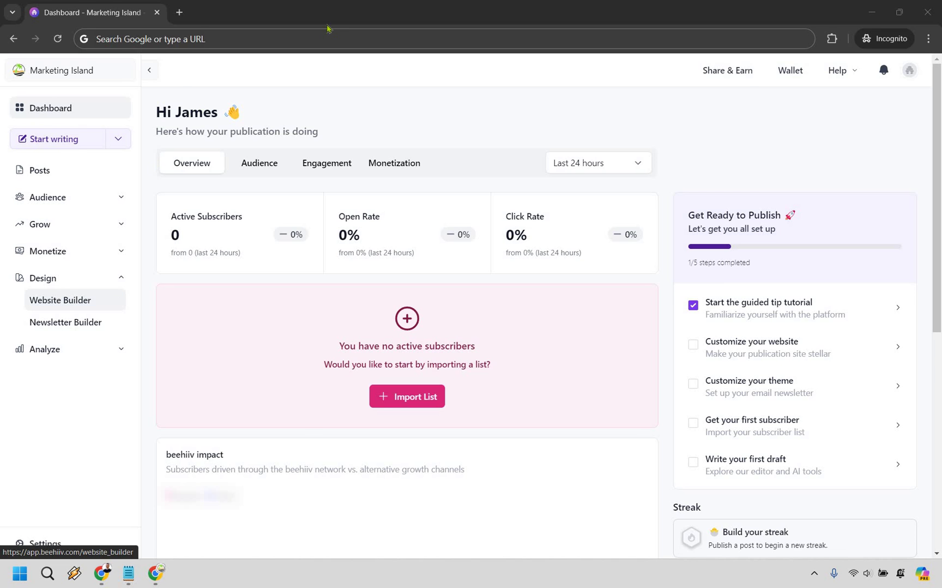
# Confirm the logo is managed in publication settings, then return to the Website Builder's global Styles list
pyautogui.click(60, 300)
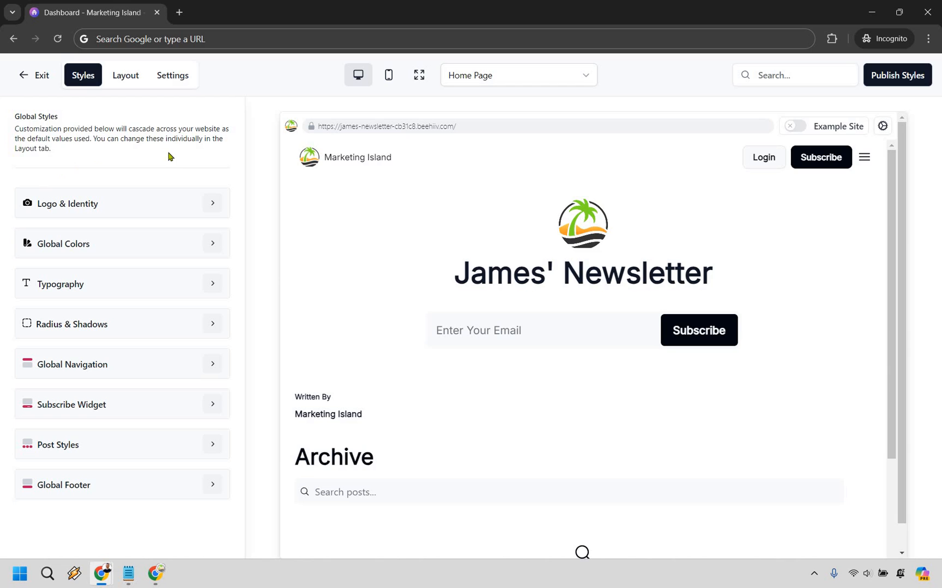
pyautogui.moveTo(224, 330)
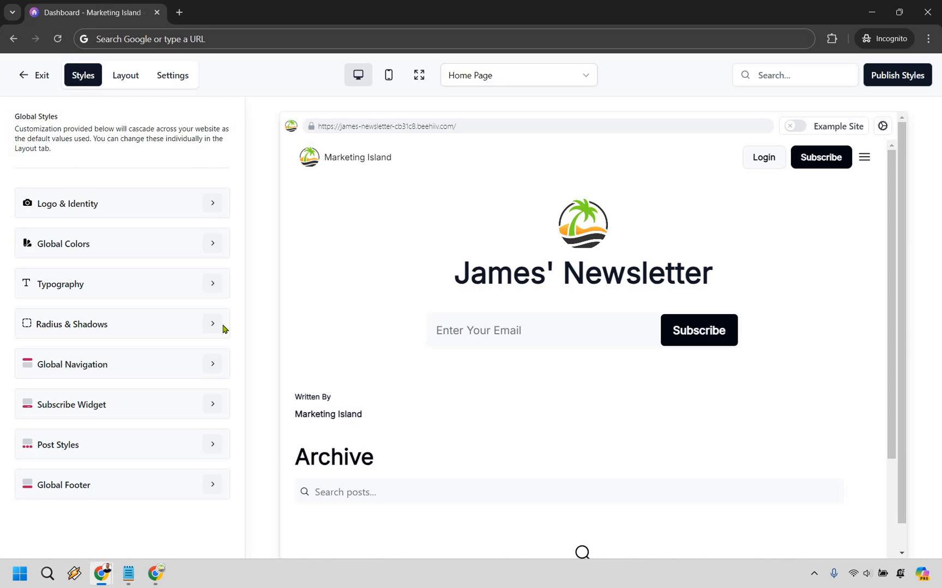
pyautogui.moveTo(455, 207)
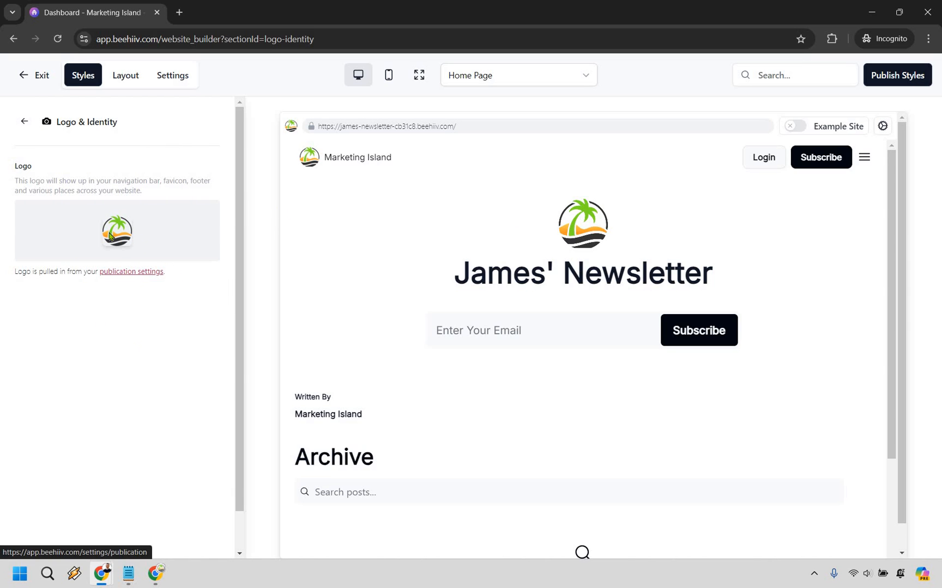
pyautogui.moveTo(166, 110)
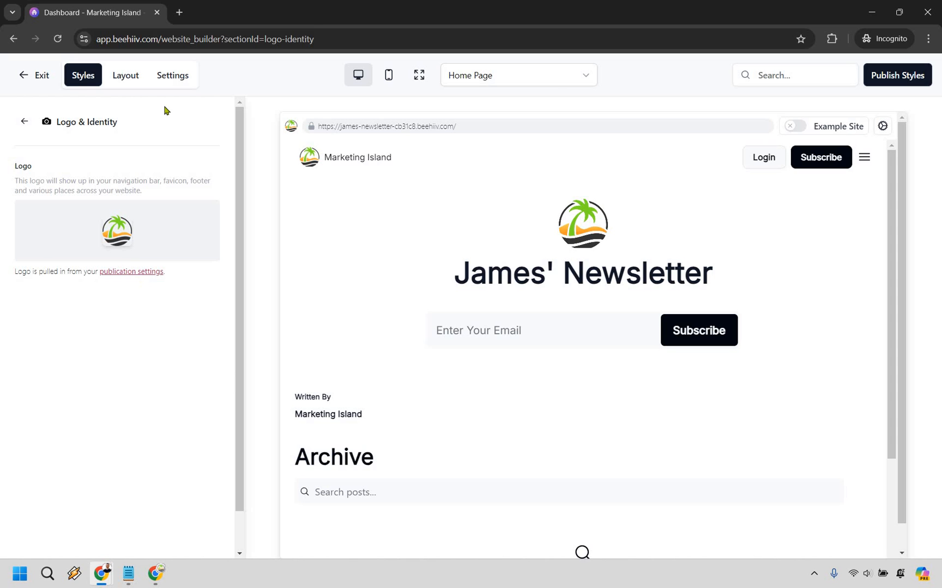
pyautogui.click(131, 271)
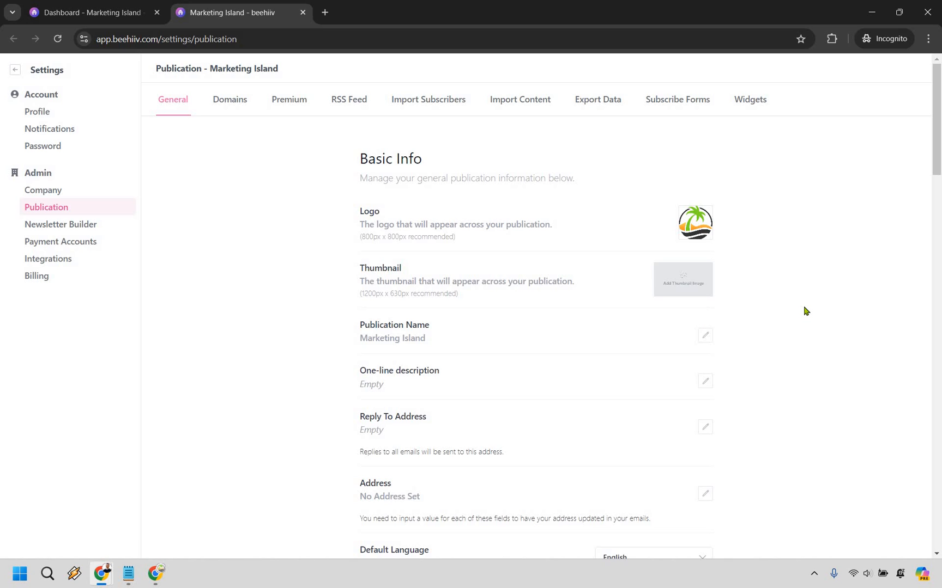
pyautogui.moveTo(698, 233)
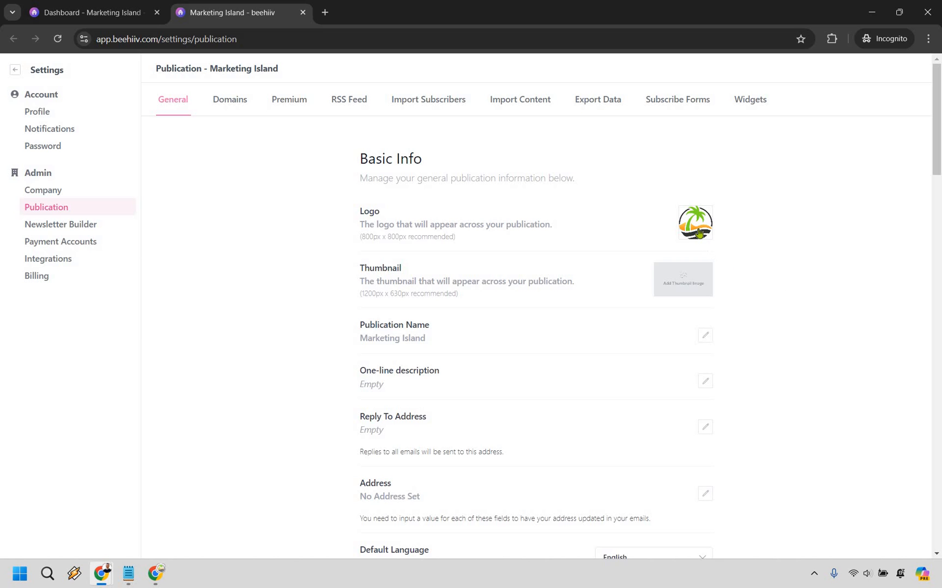
pyautogui.moveTo(533, 208)
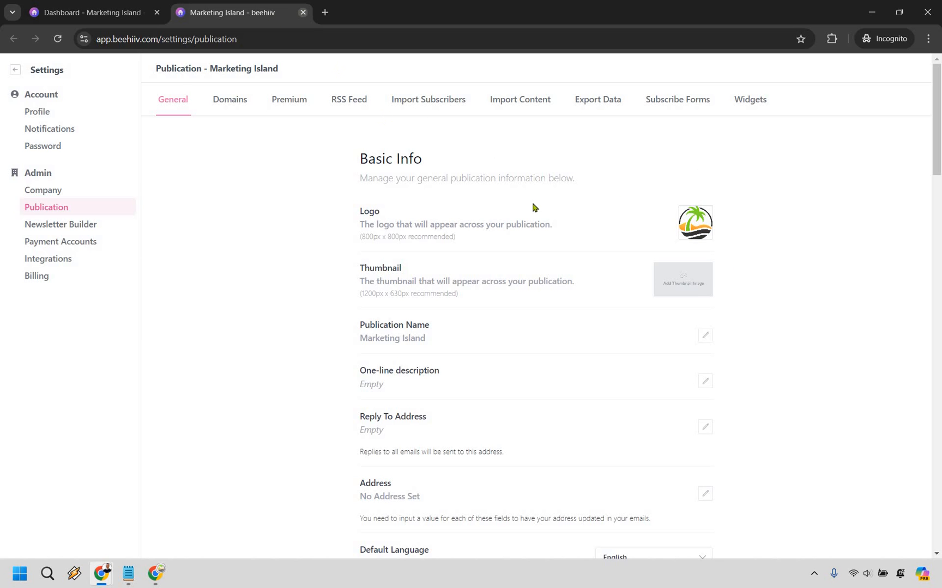
pyautogui.click(302, 12)
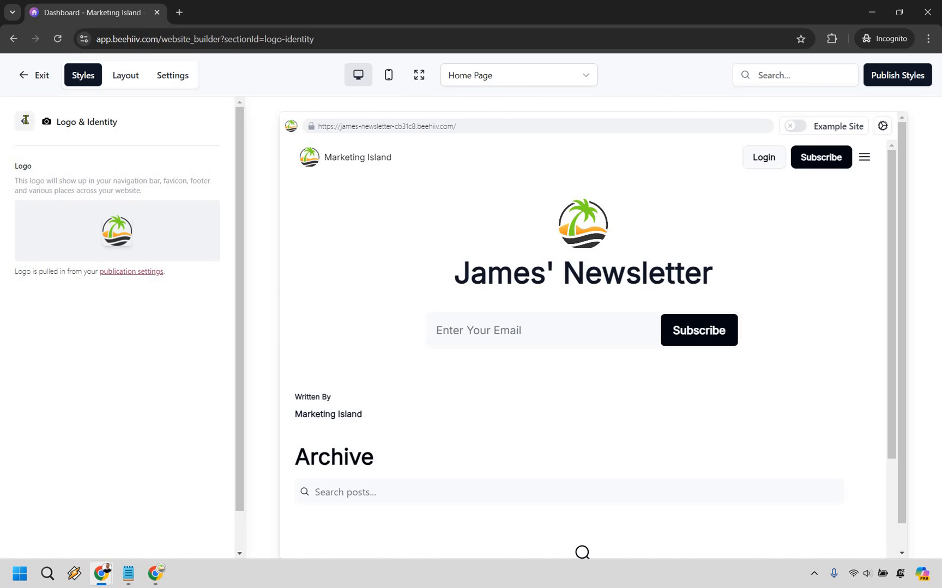
pyautogui.click(23, 74)
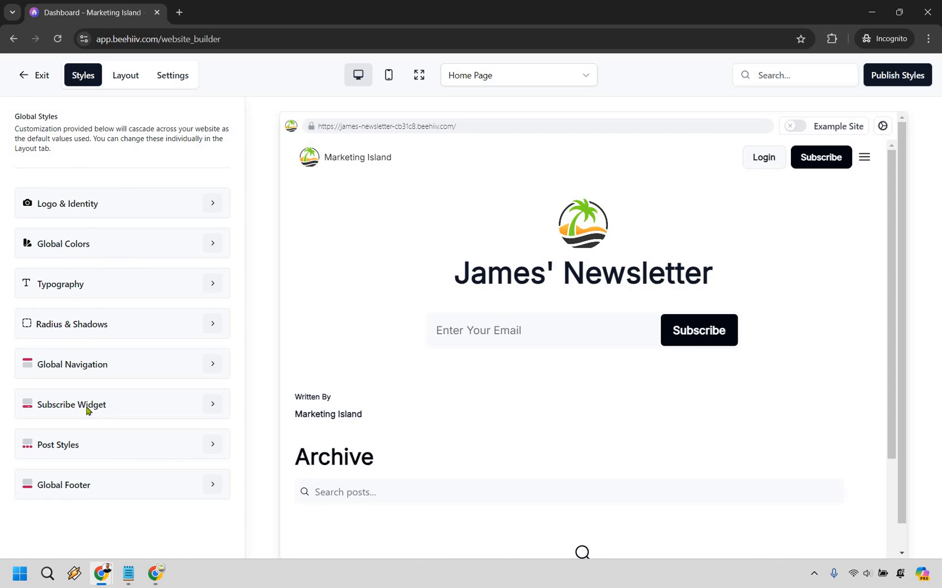
pyautogui.moveTo(105, 137)
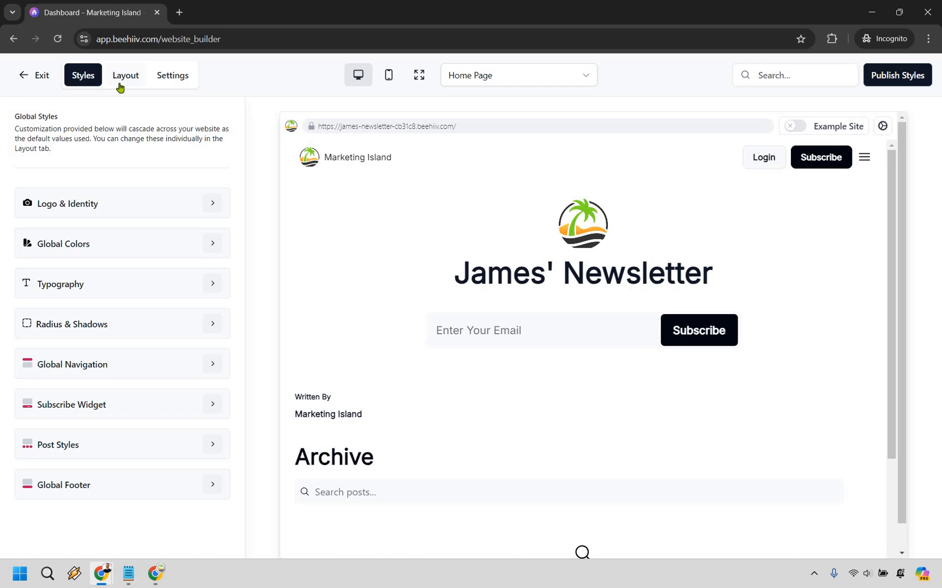
# In Global Navigation Layout, toggle the desktop navbar login button off and leave it shown
pyautogui.click(125, 75)
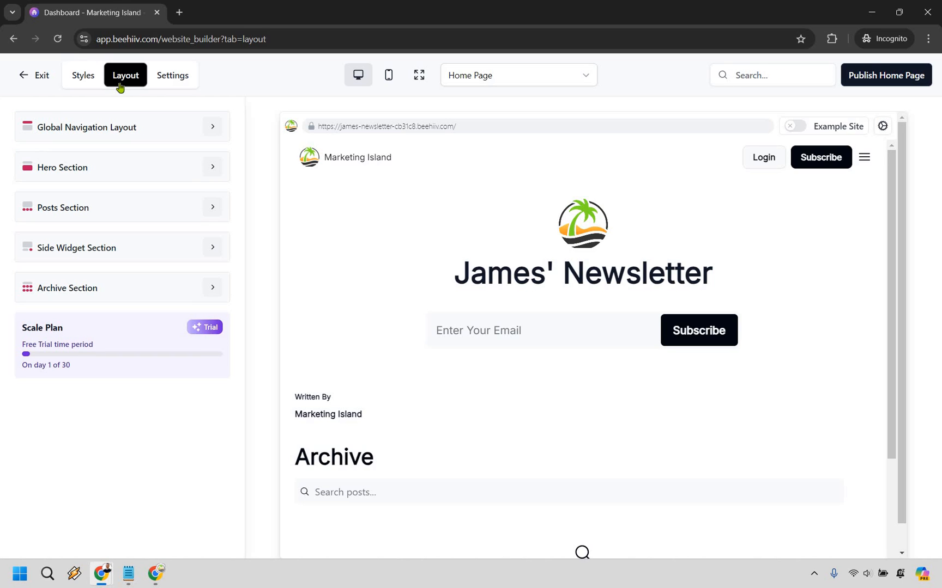
pyautogui.moveTo(213, 128)
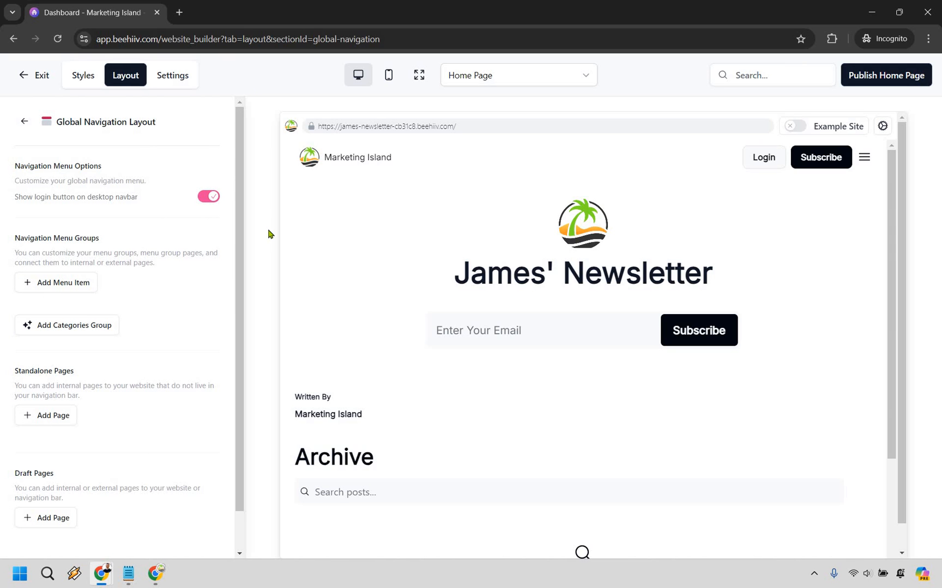
pyautogui.moveTo(133, 195)
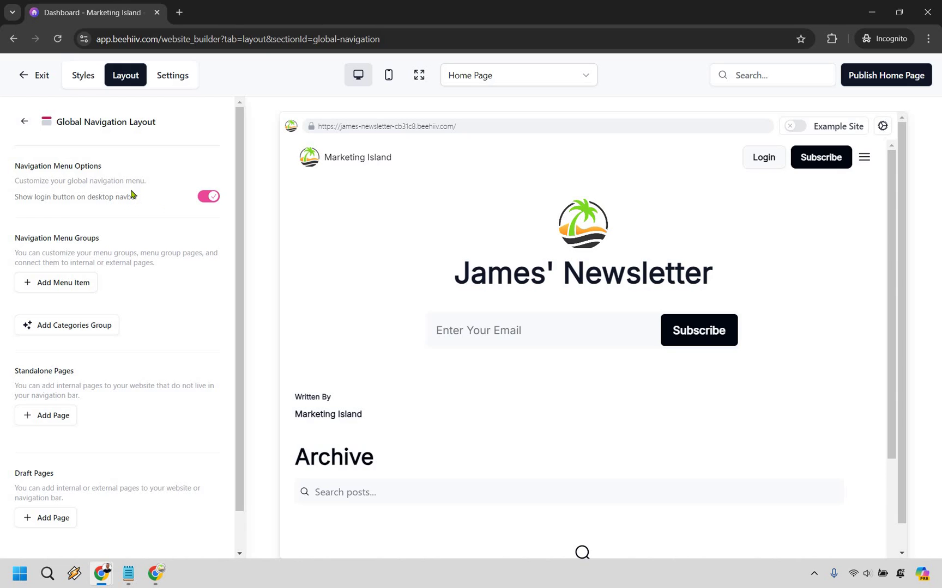
pyautogui.moveTo(163, 204)
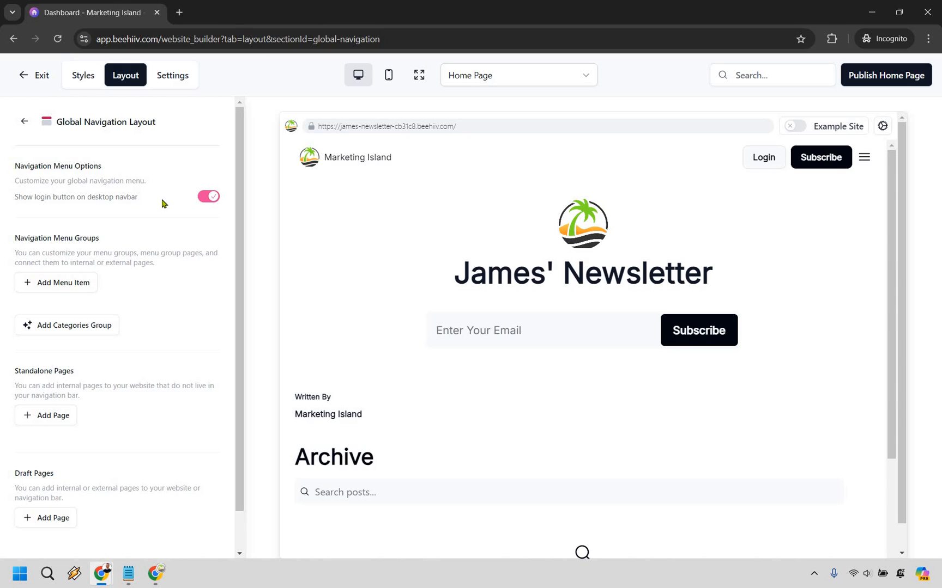
pyautogui.moveTo(143, 201)
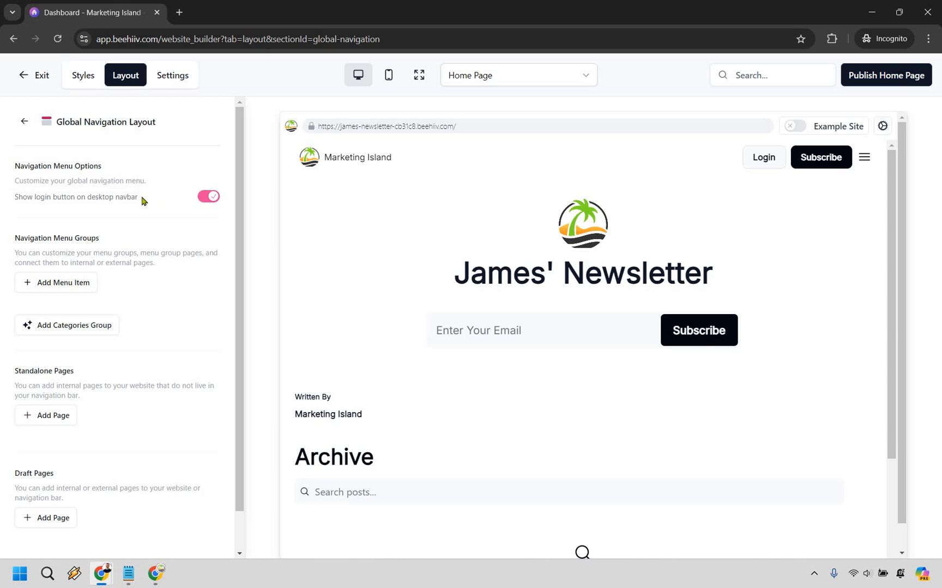
pyautogui.moveTo(12, 200)
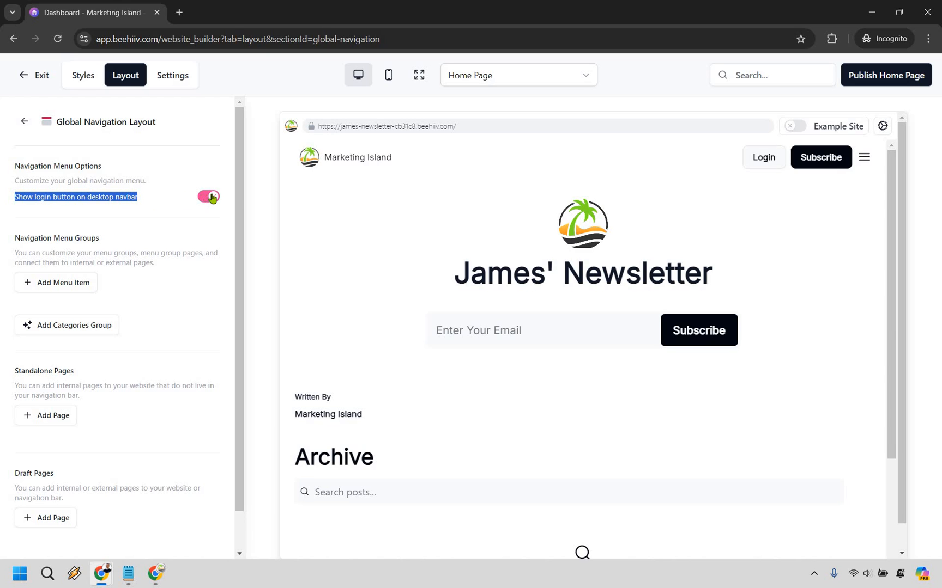
pyautogui.click(208, 196)
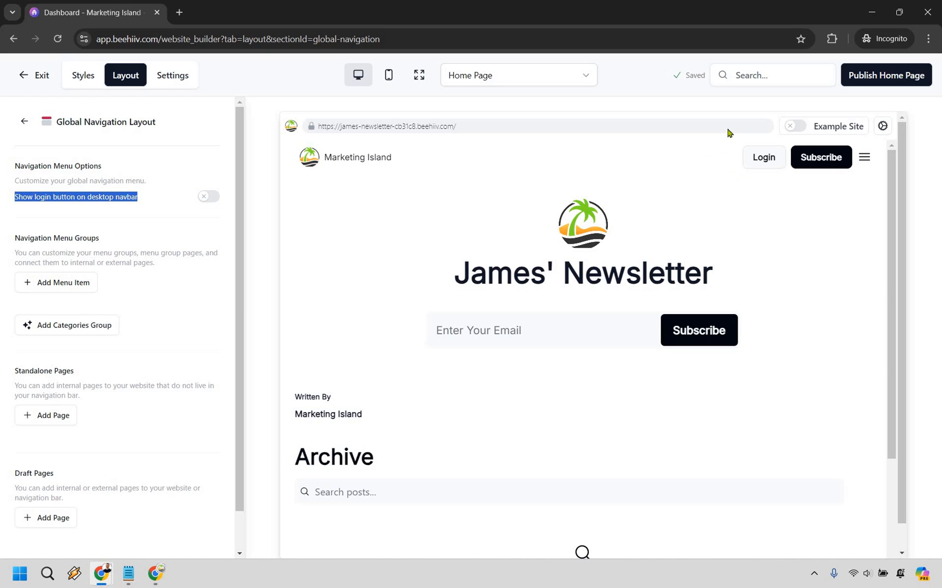
pyautogui.click(208, 196)
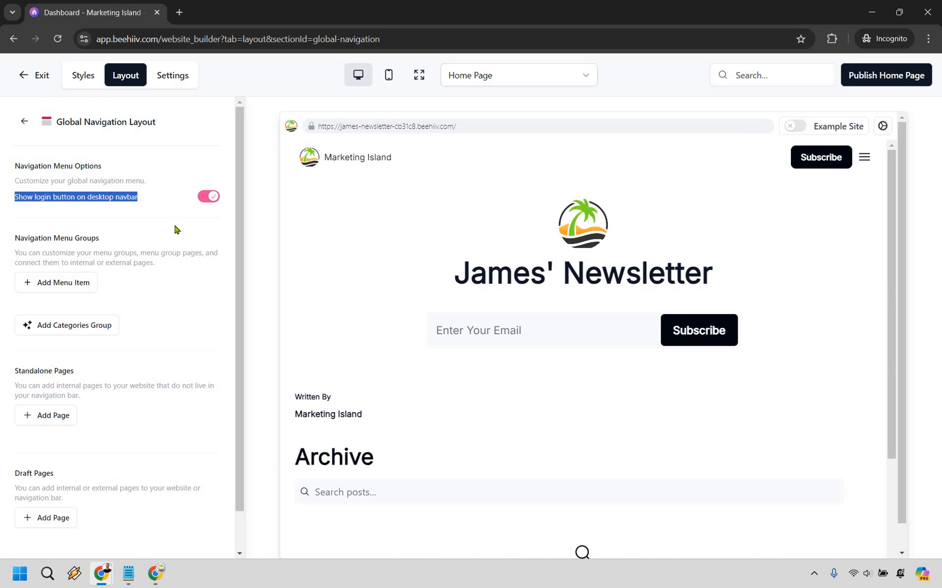
pyautogui.click(208, 196)
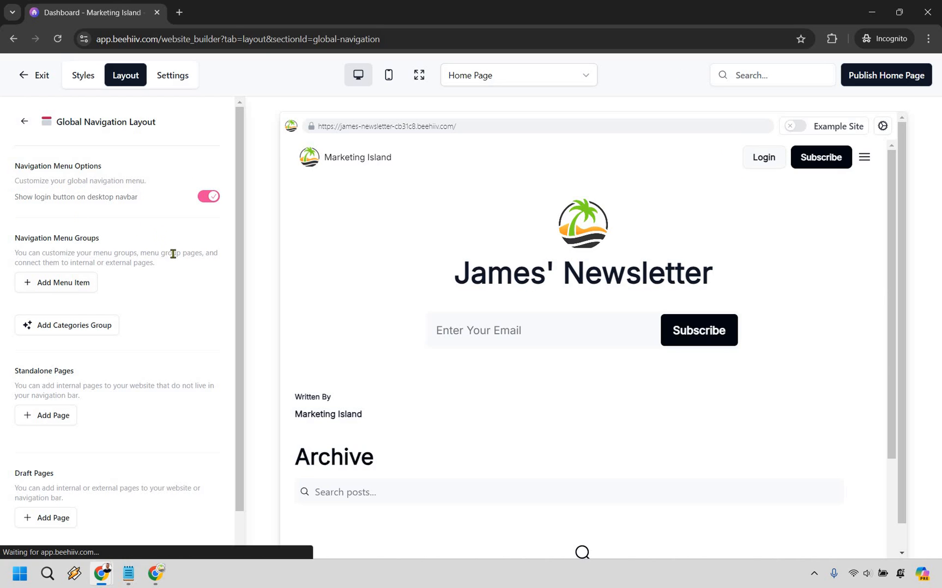
pyautogui.moveTo(174, 268)
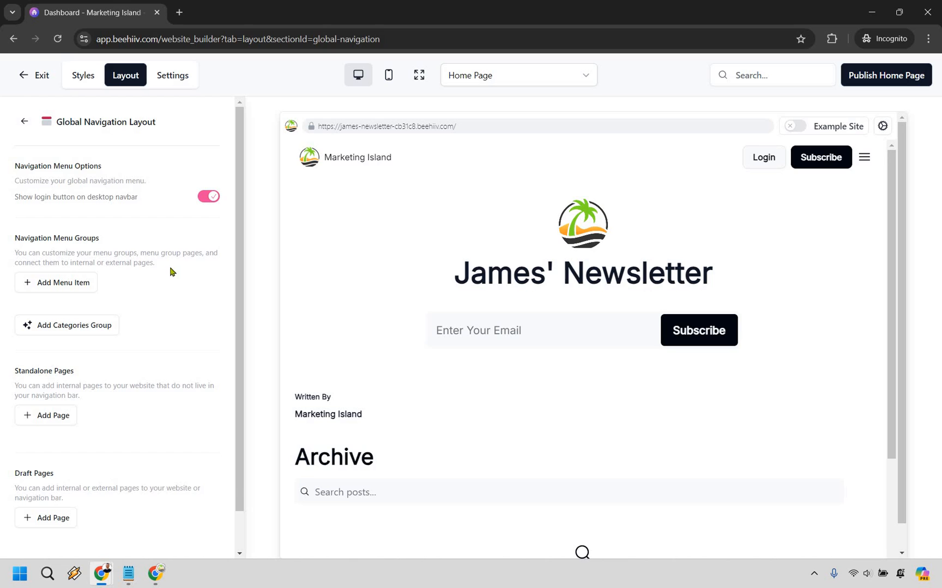
pyautogui.scroll(-3)
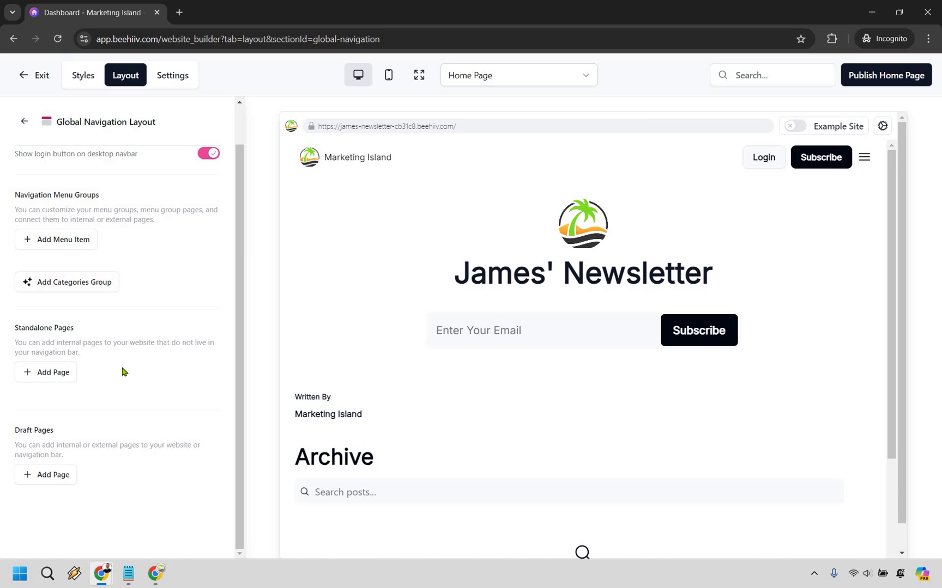
pyautogui.moveTo(46, 371)
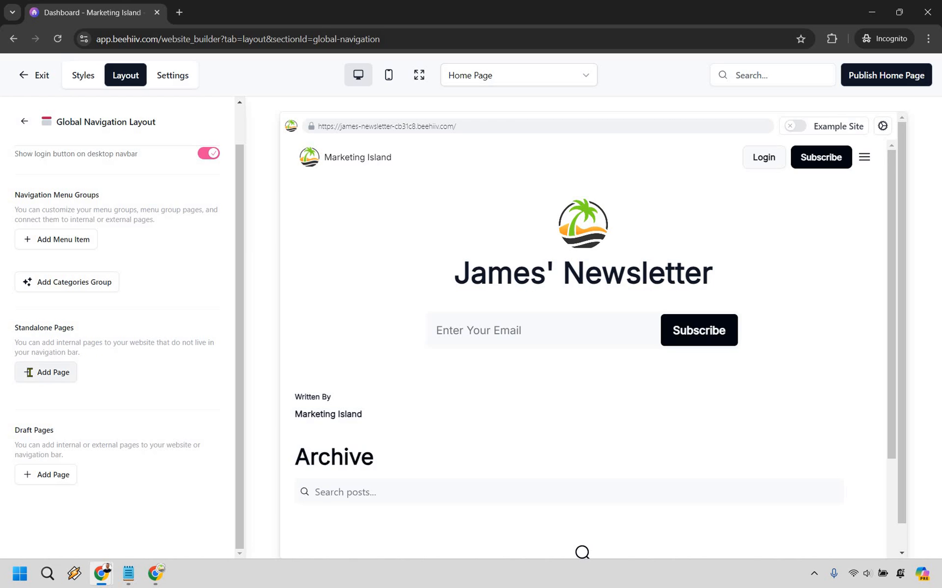
pyautogui.click(45, 373)
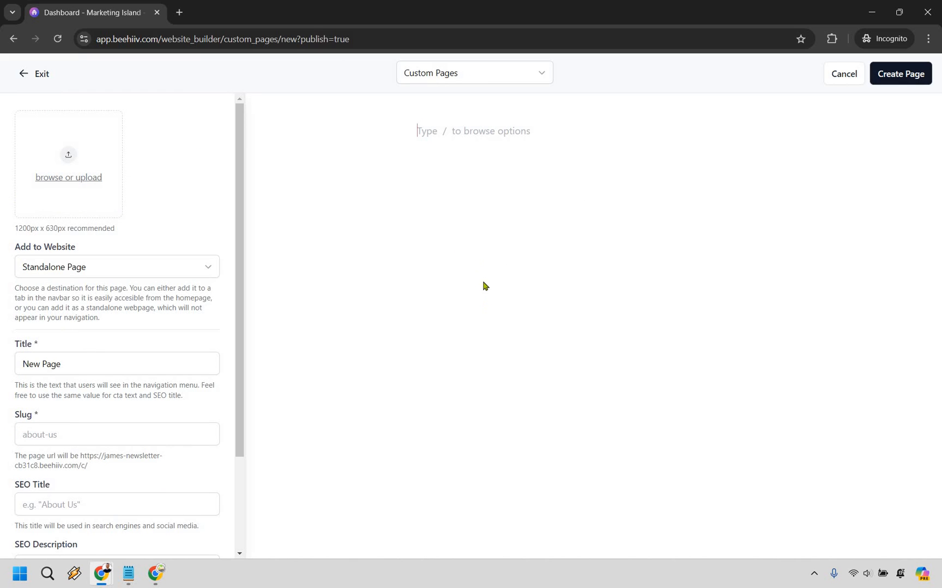
pyautogui.moveTo(155, 204)
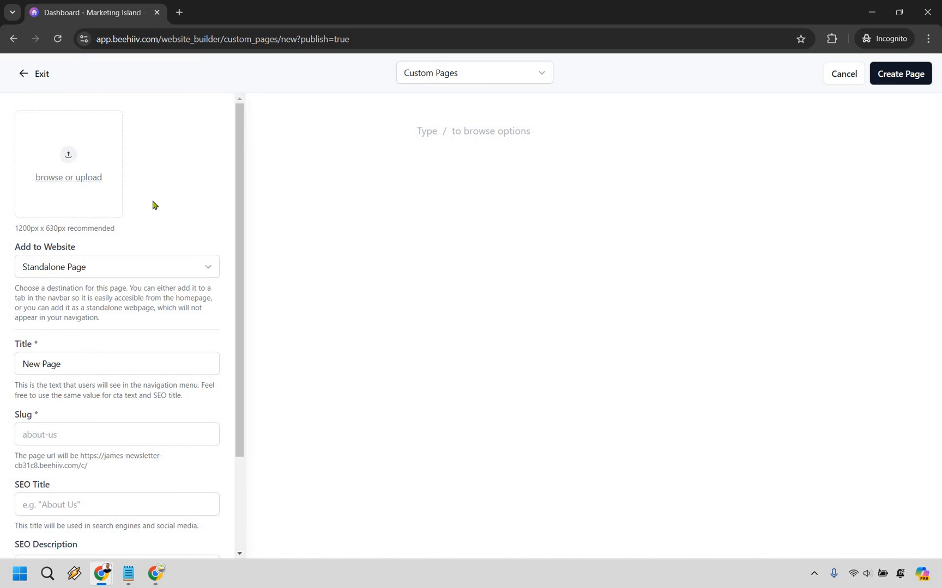
pyautogui.click(843, 74)
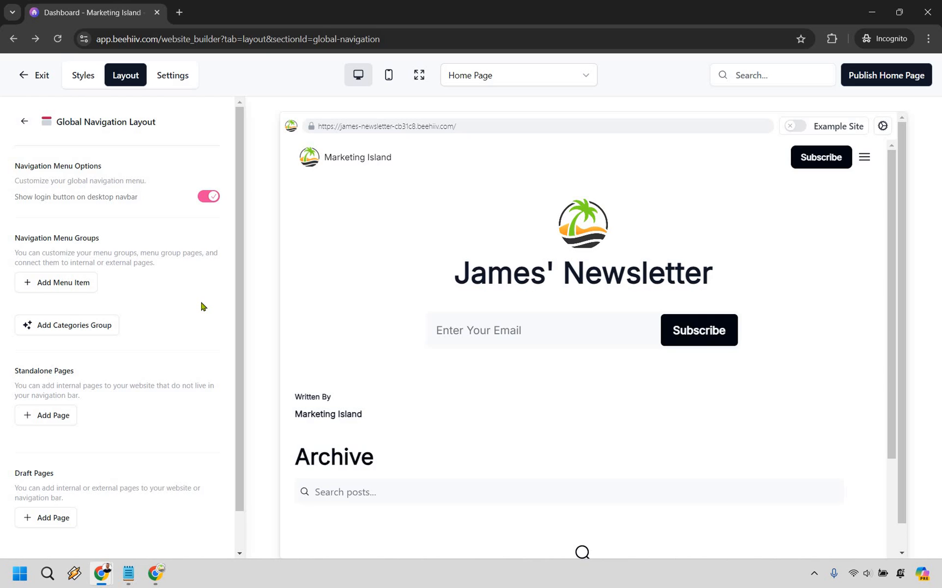
pyautogui.moveTo(188, 296)
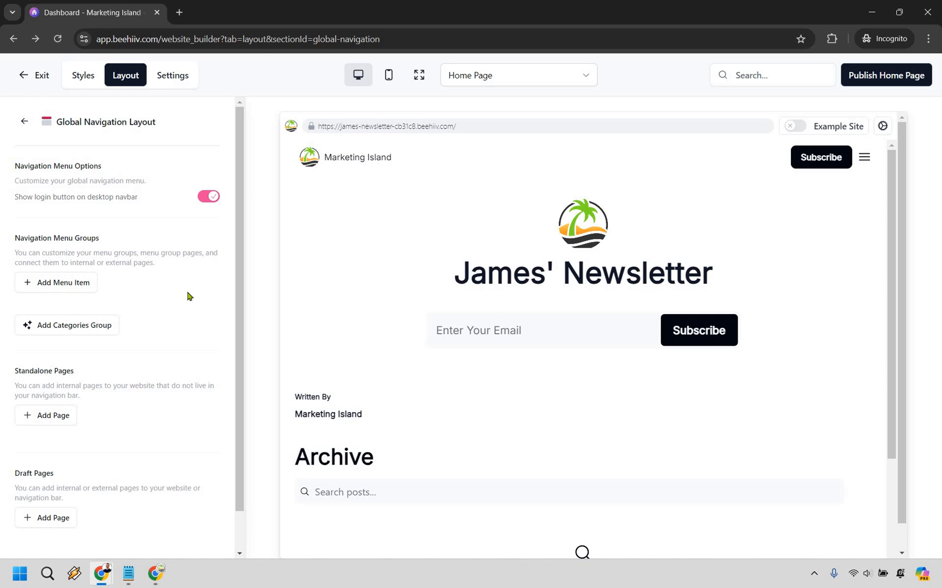
pyautogui.scroll(-3)
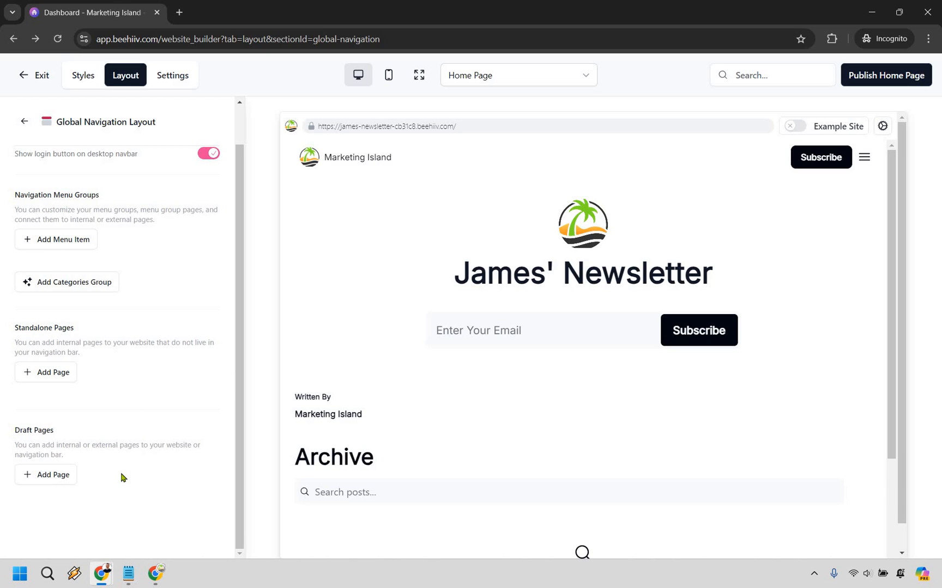
pyautogui.moveTo(181, 418)
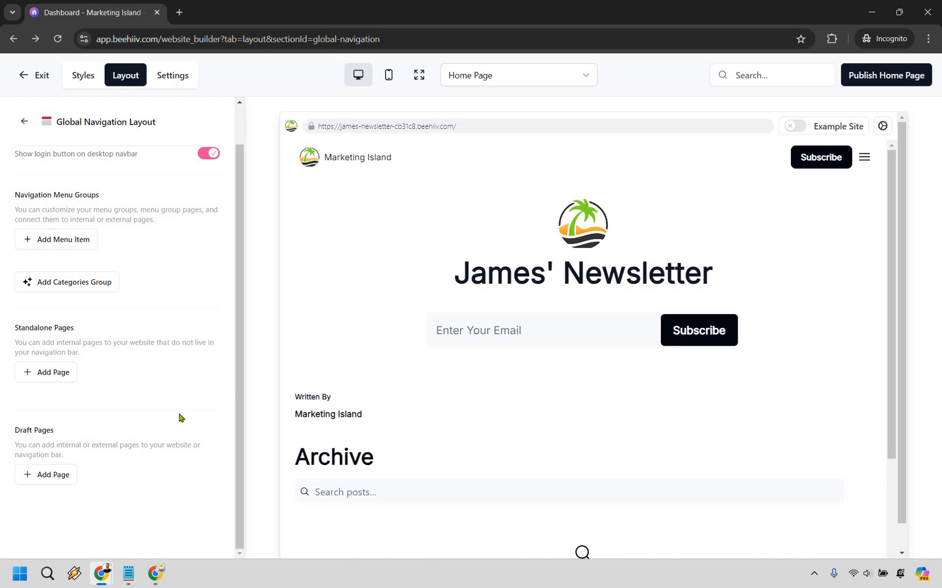
pyautogui.scroll(3)
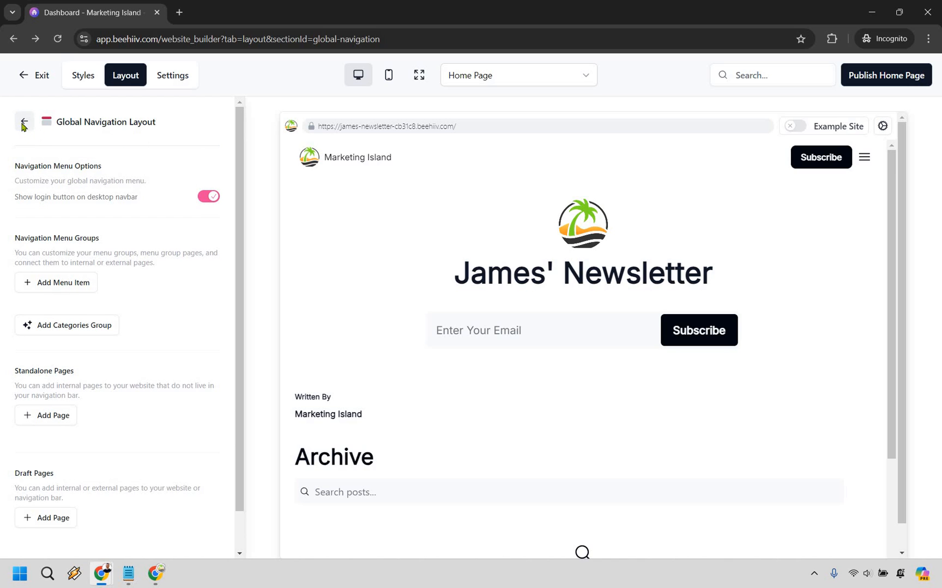
# Reveal the Hero Section's page theme colours and bring the Headline field into view
pyautogui.click(23, 126)
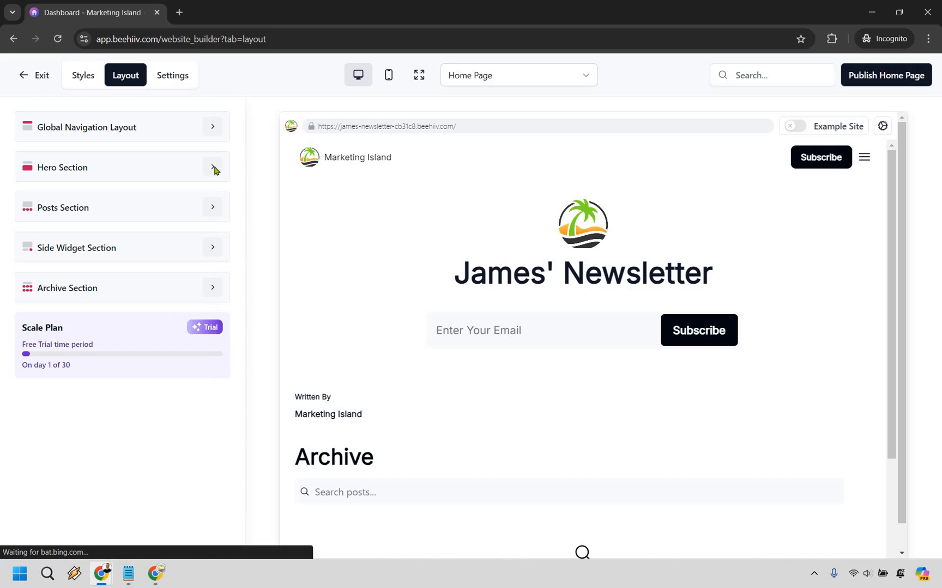
pyautogui.click(213, 166)
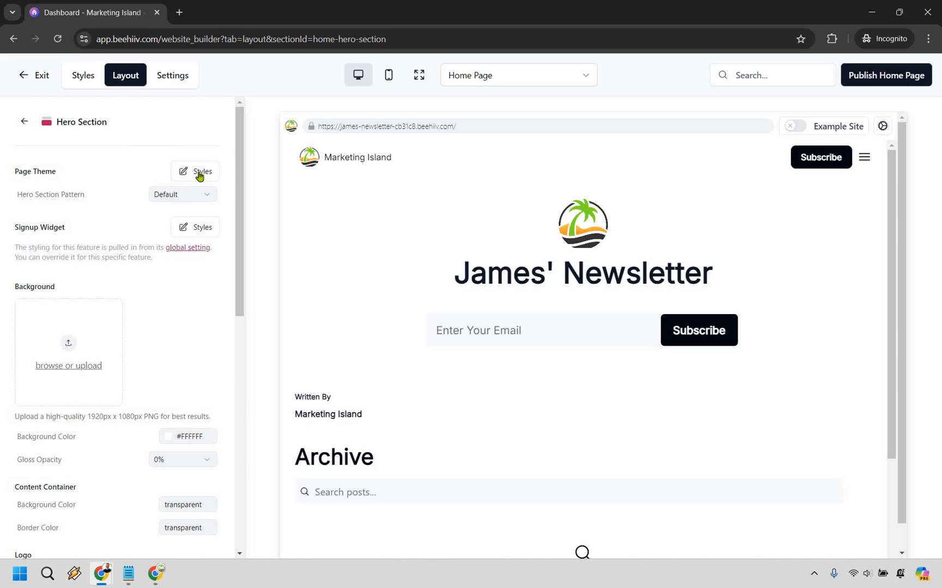
pyautogui.click(195, 171)
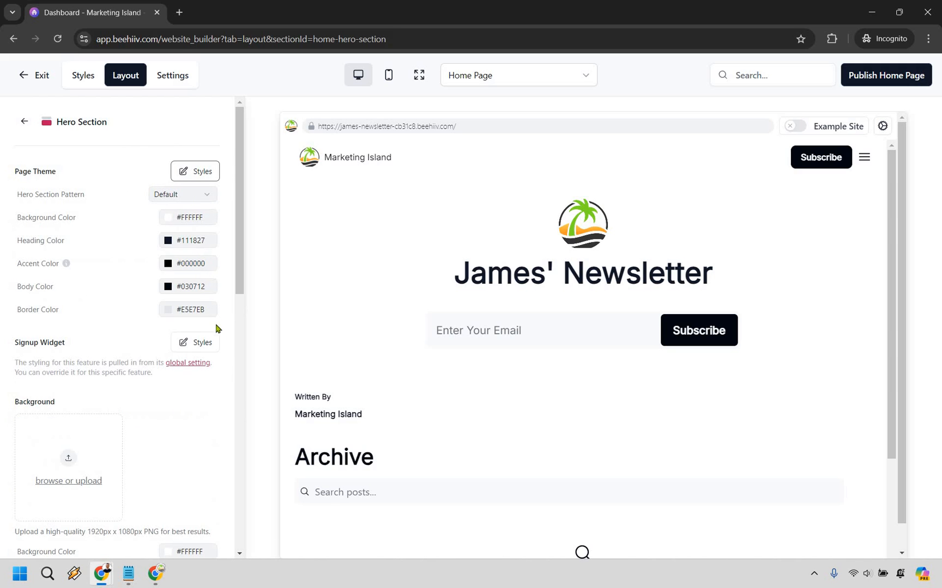
pyautogui.moveTo(40, 321)
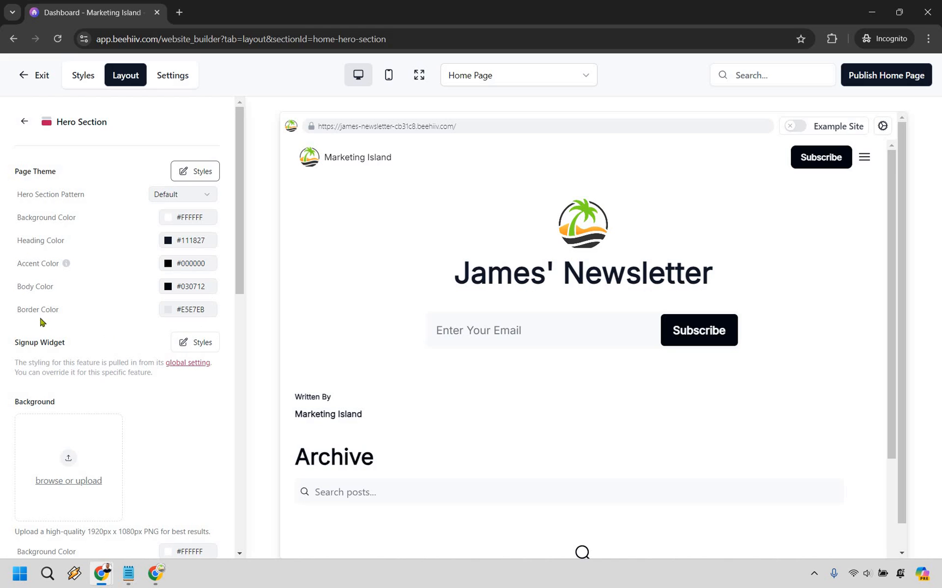
pyautogui.moveTo(29, 325)
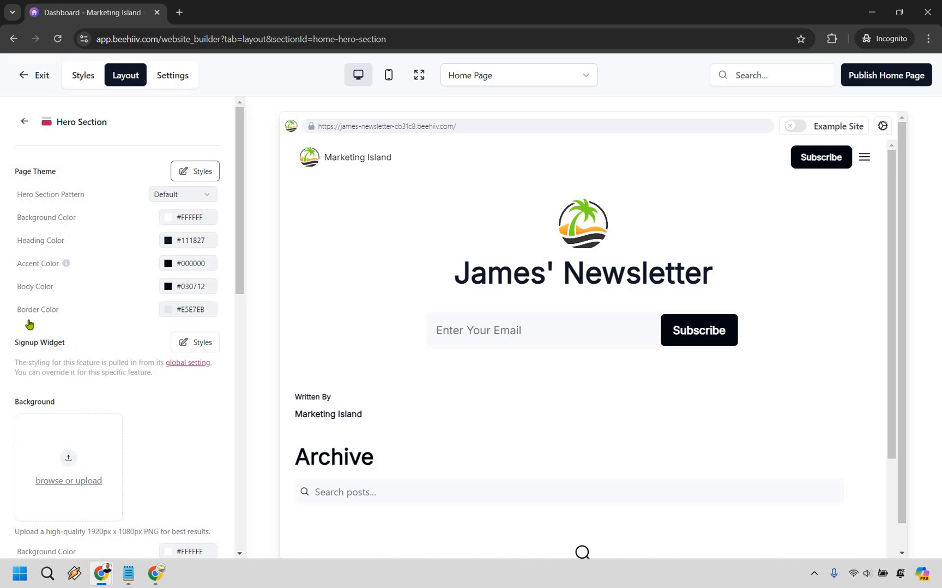
pyautogui.scroll(-3)
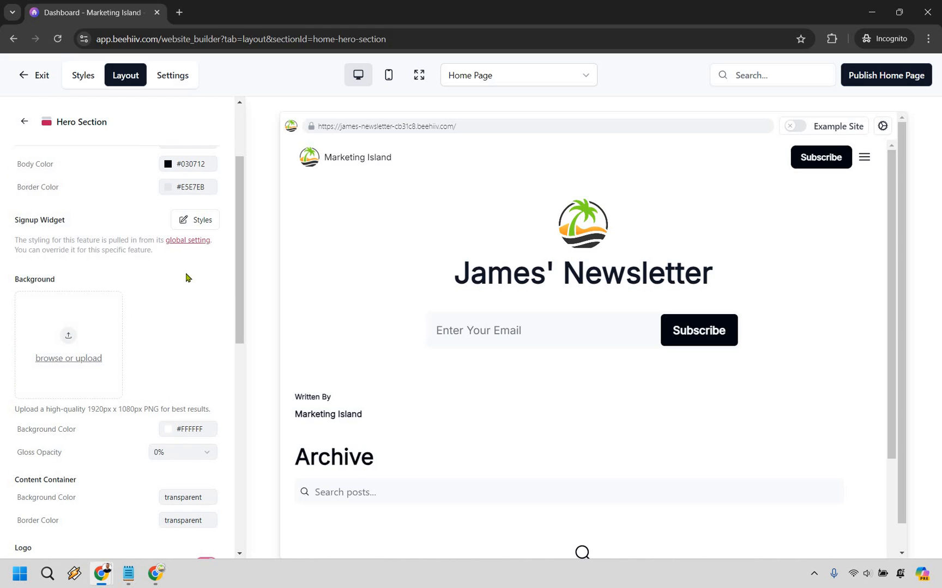
pyautogui.scroll(-3)
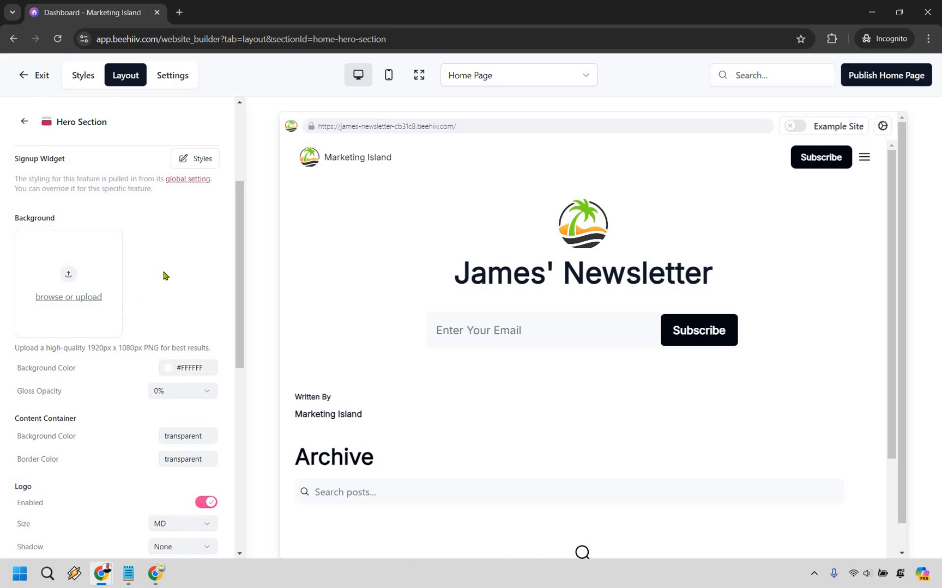
pyautogui.scroll(-3)
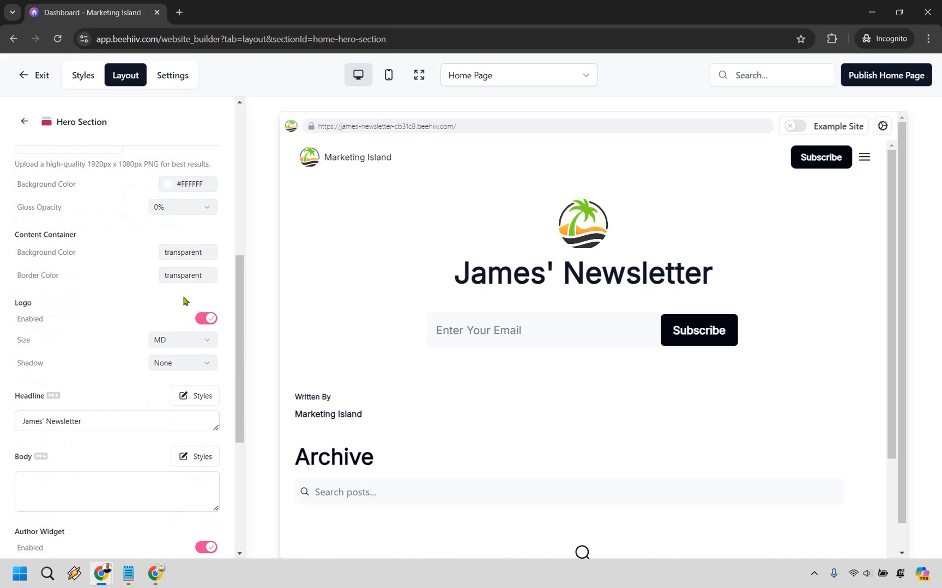
pyautogui.moveTo(123, 334)
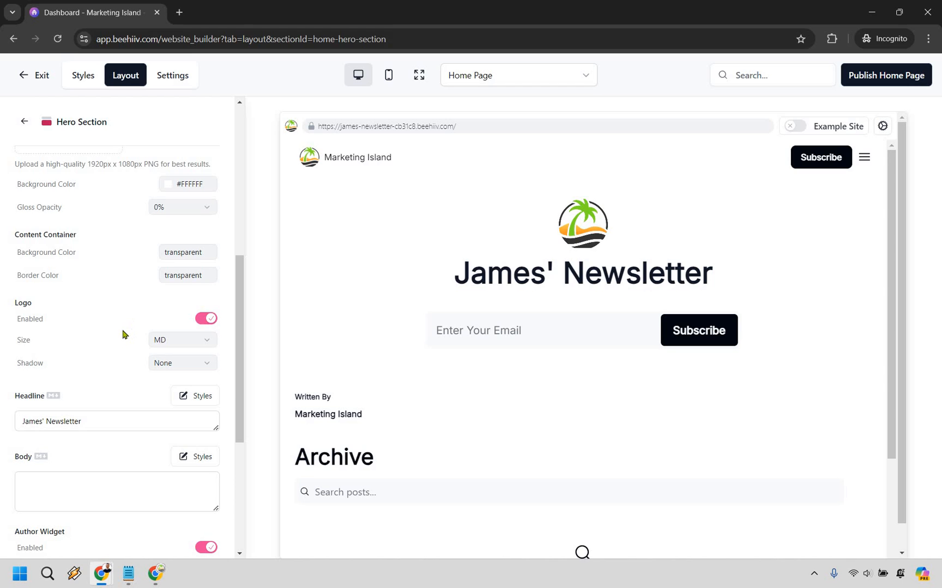
pyautogui.scroll(-3)
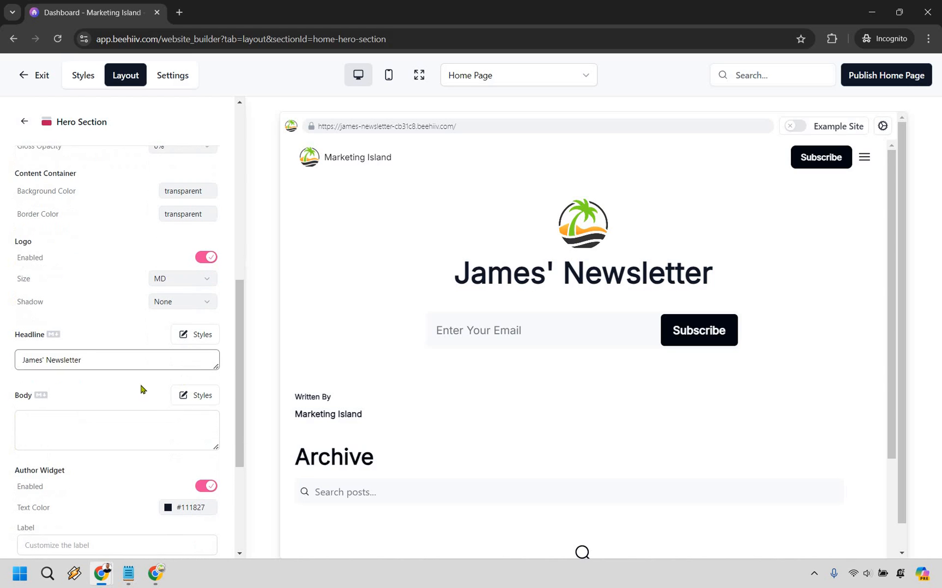
# Replace the hero headline with 'Marketing Island Newsletter' and apply it to the preview
pyautogui.tripleClick(117, 359)
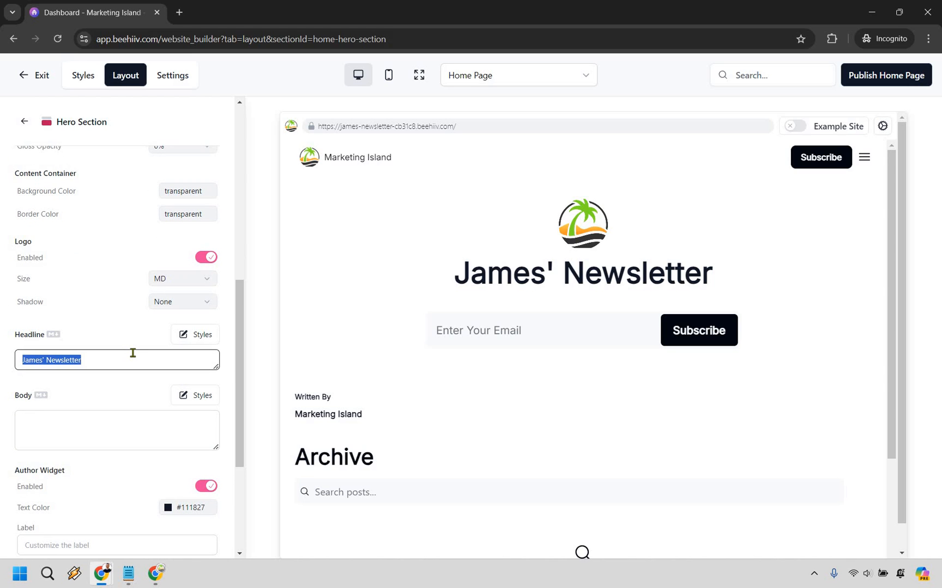
pyautogui.write('Marketing Island NE')
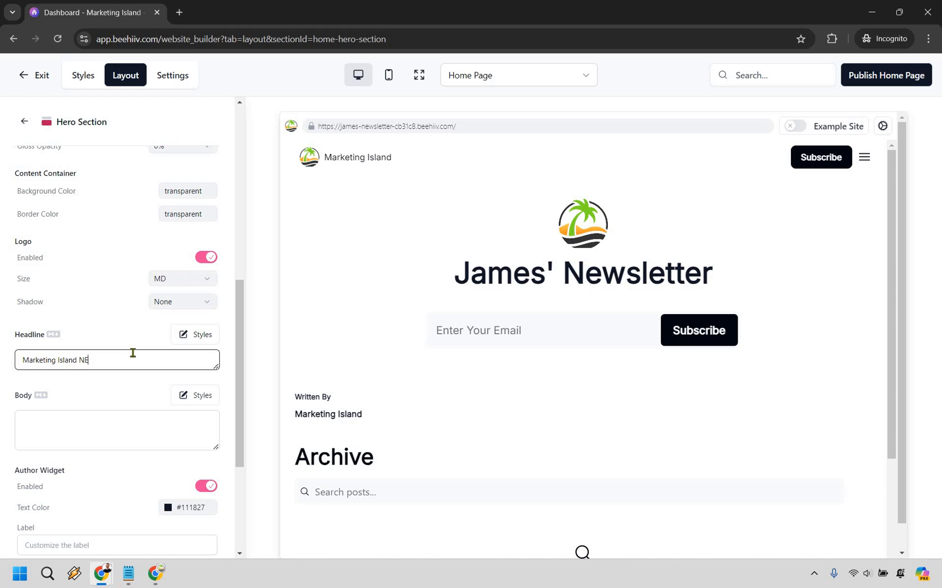
pyautogui.write('wsletter')
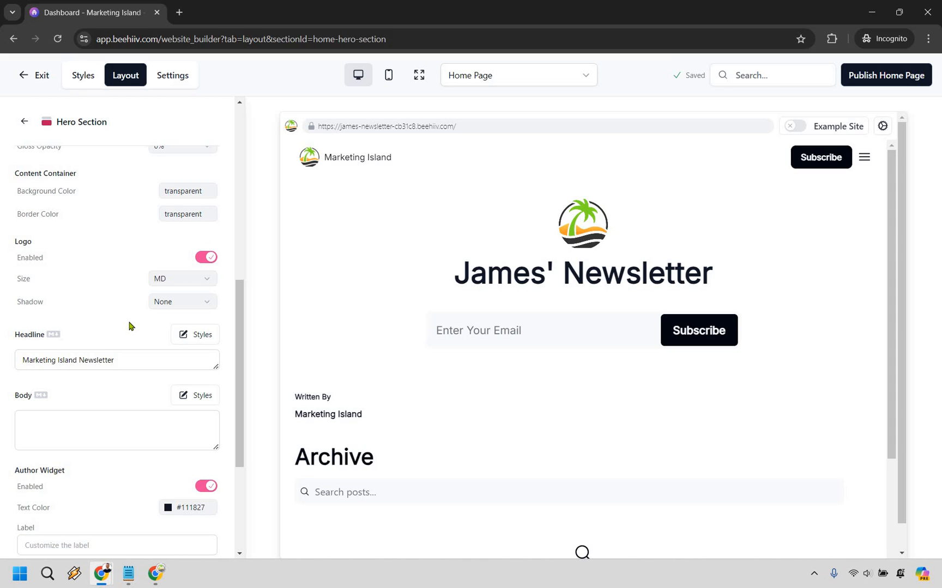
pyautogui.click(117, 359)
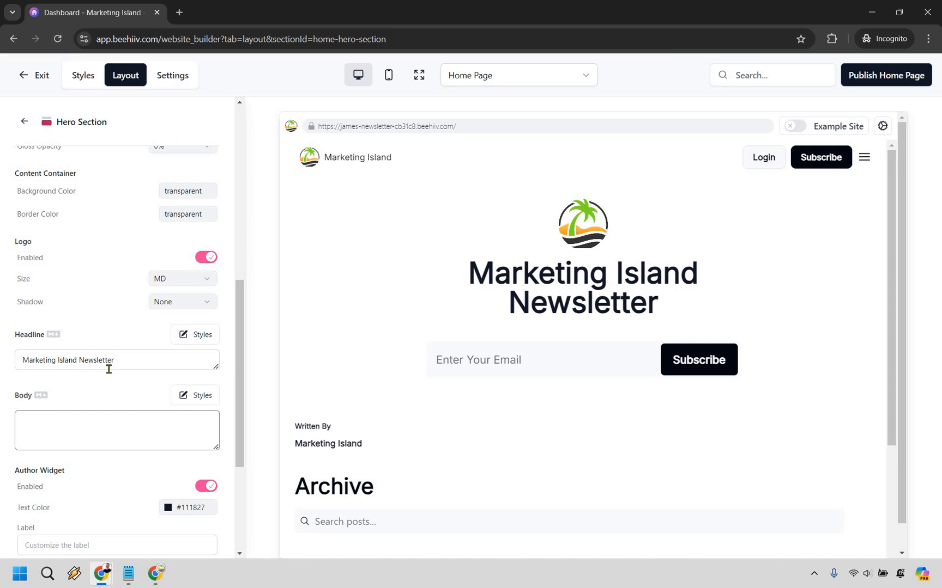
pyautogui.scroll(-3)
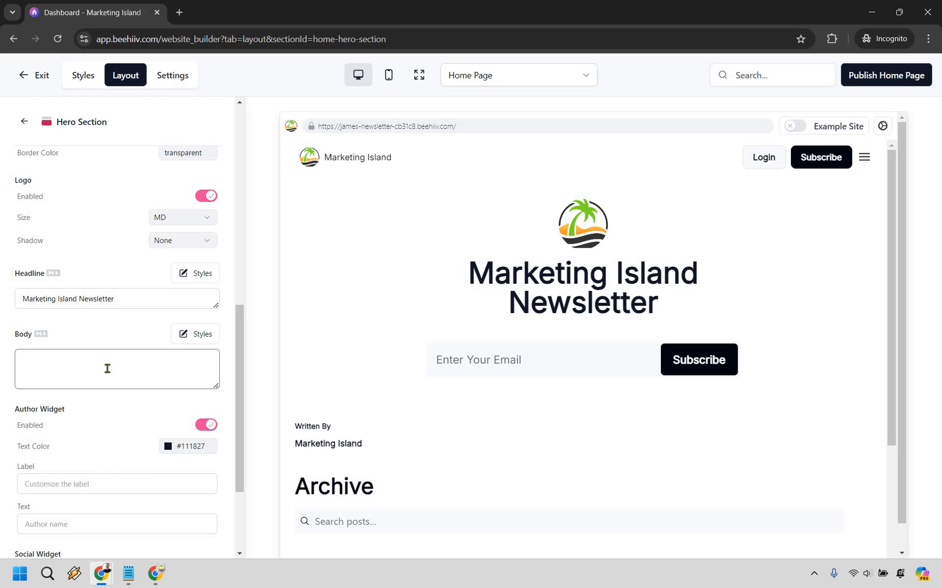
# Fill the hero Body with 'Enter your best email below to get all the latest news and updates...'
pyautogui.write('Enter your best email below to get all the latest news and updates in the world of online marketing.')
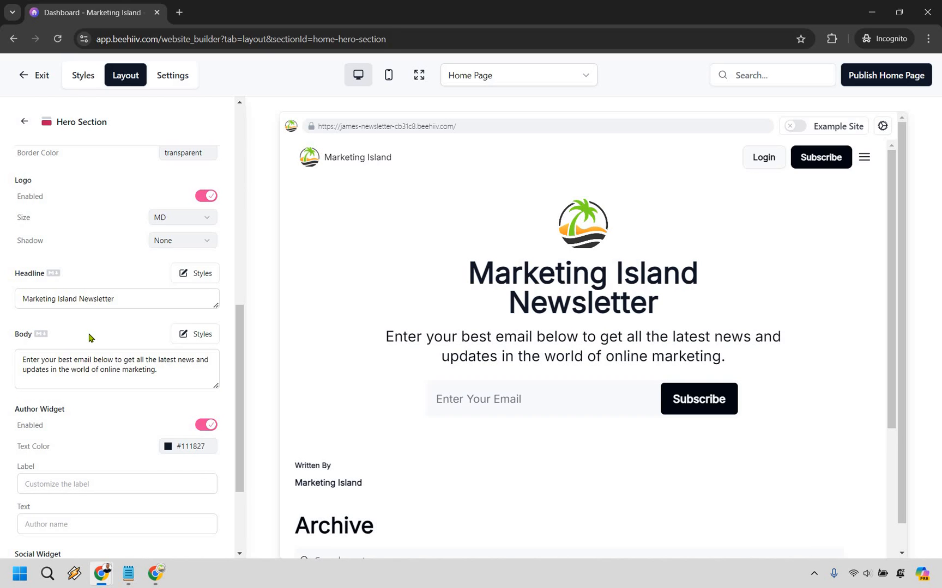
pyautogui.moveTo(104, 333)
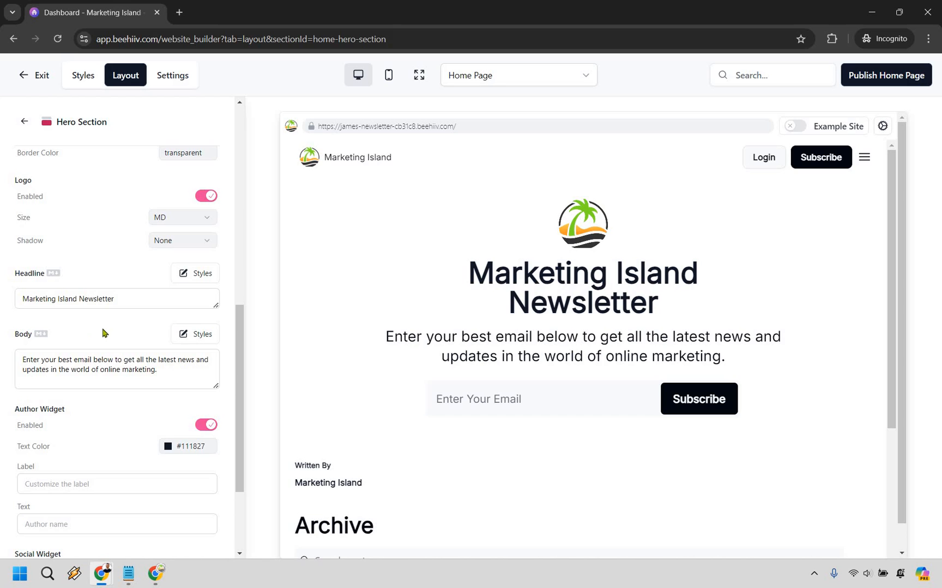
pyautogui.moveTo(590, 301)
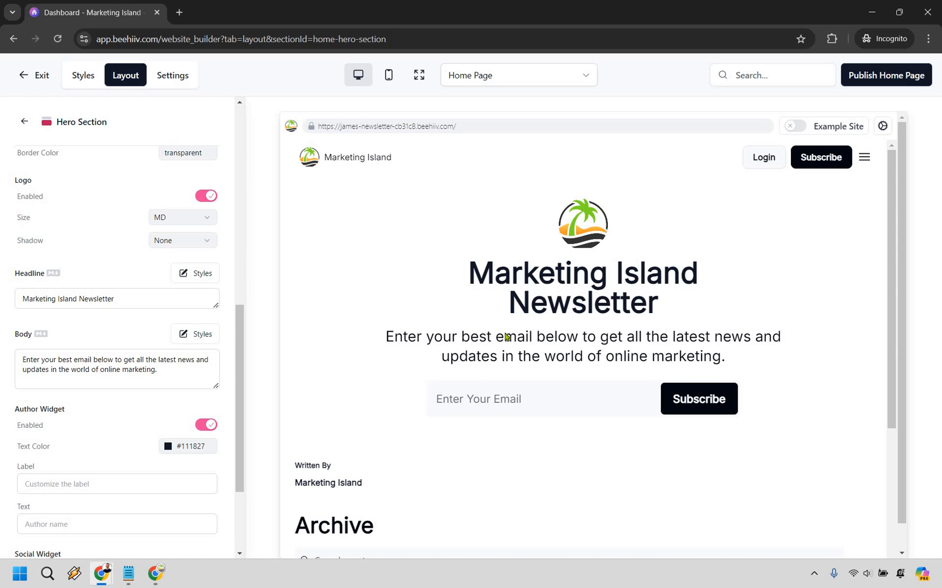
pyautogui.moveTo(146, 334)
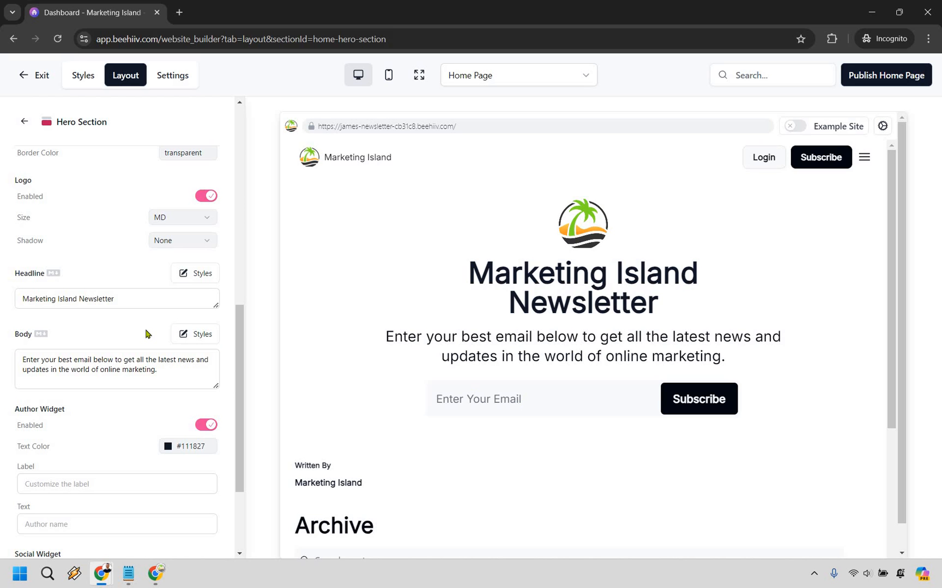
# Scroll the Hero Section panel to the Headline, Body and Author Widget settings
pyautogui.scroll(3)
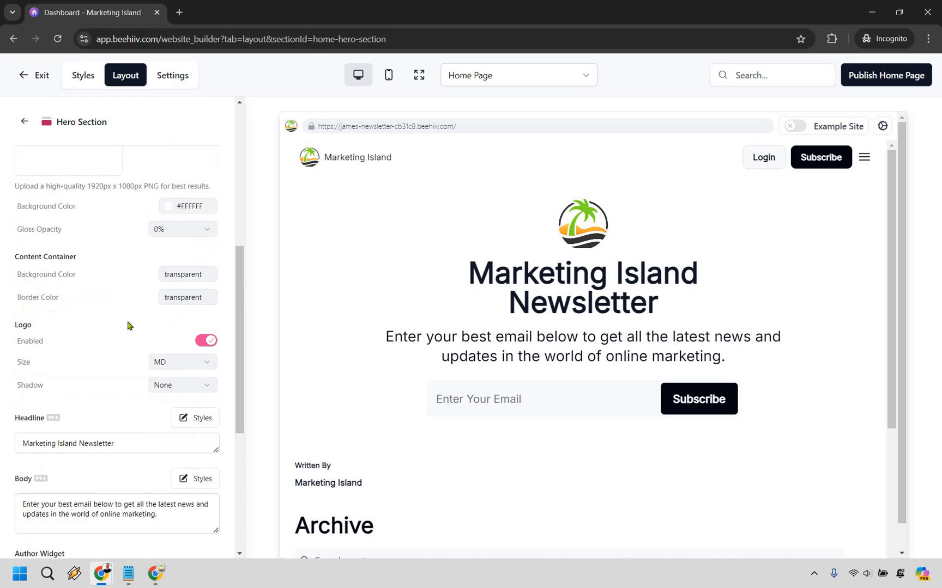
pyautogui.scroll(3)
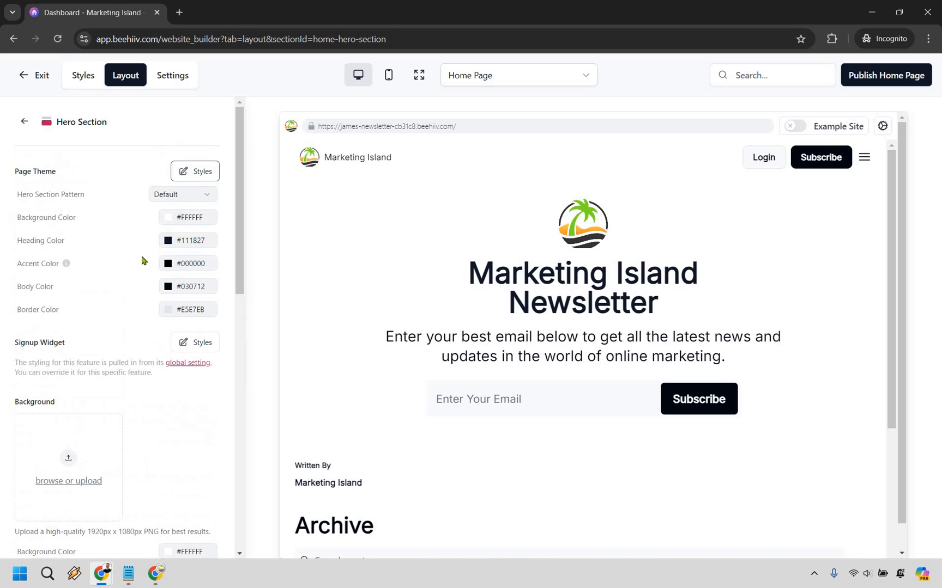
pyautogui.moveTo(191, 261)
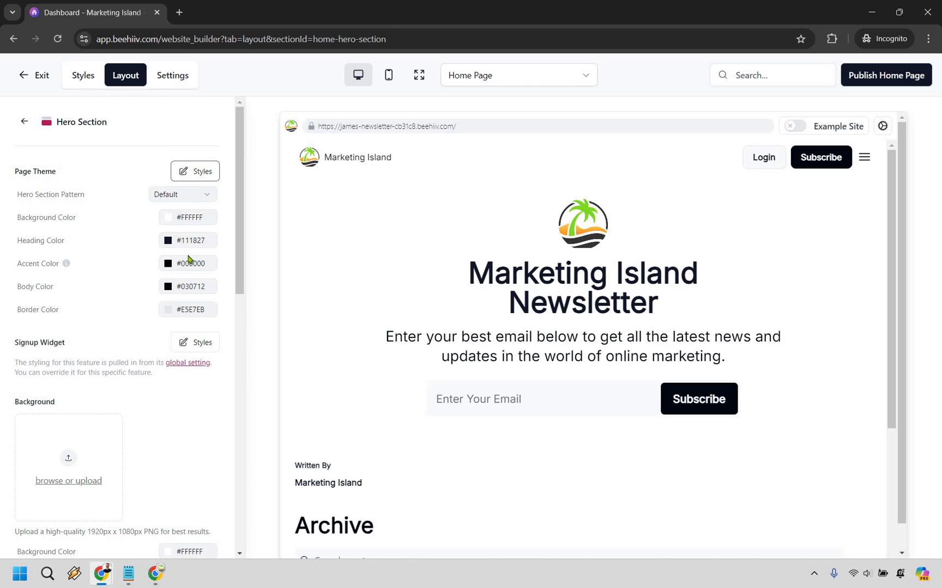
pyautogui.moveTo(135, 276)
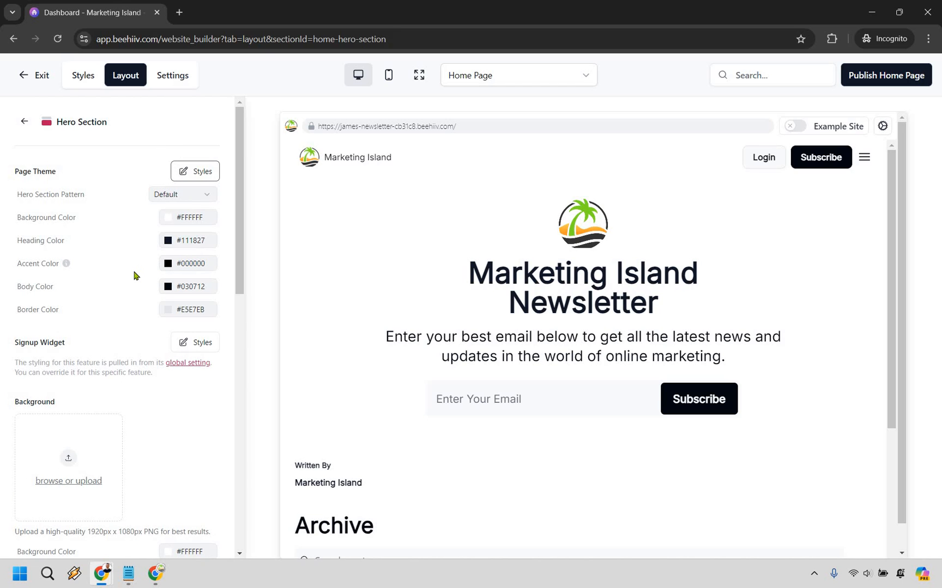
pyautogui.scroll(-3)
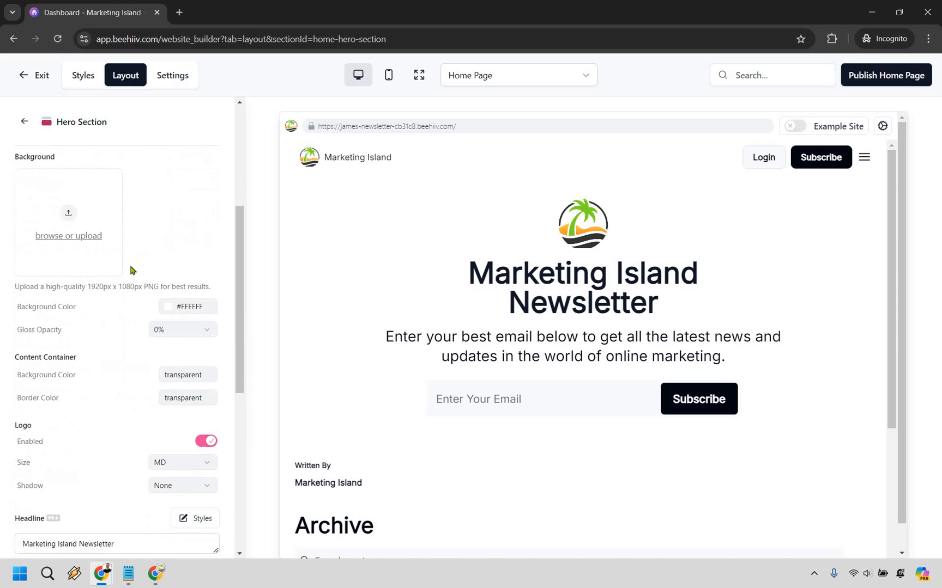
pyautogui.moveTo(80, 308)
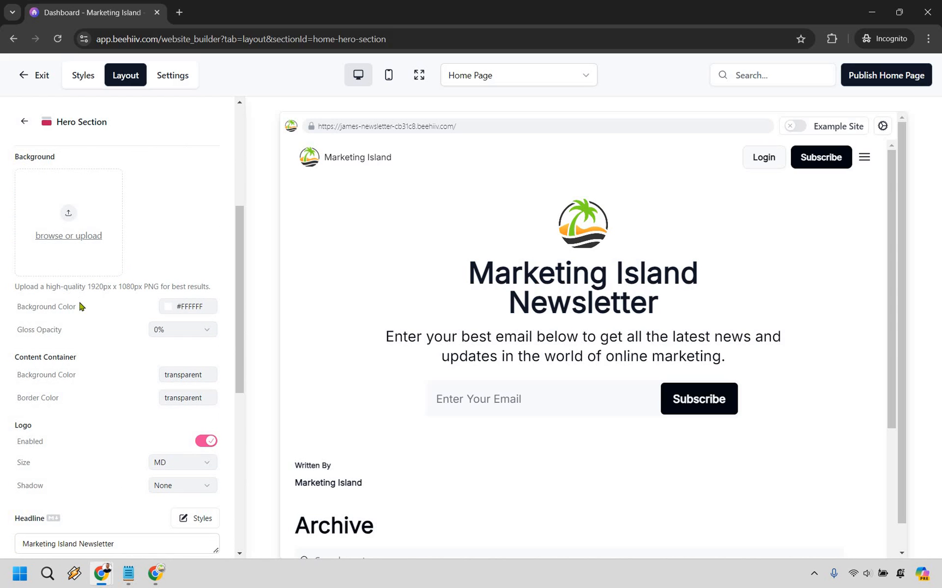
pyautogui.scroll(-3)
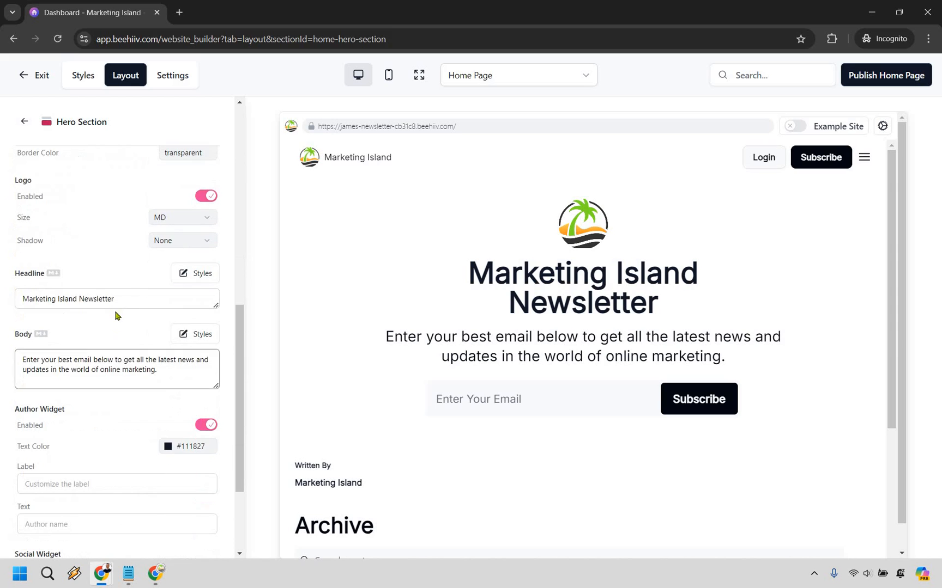
pyautogui.scroll(-3)
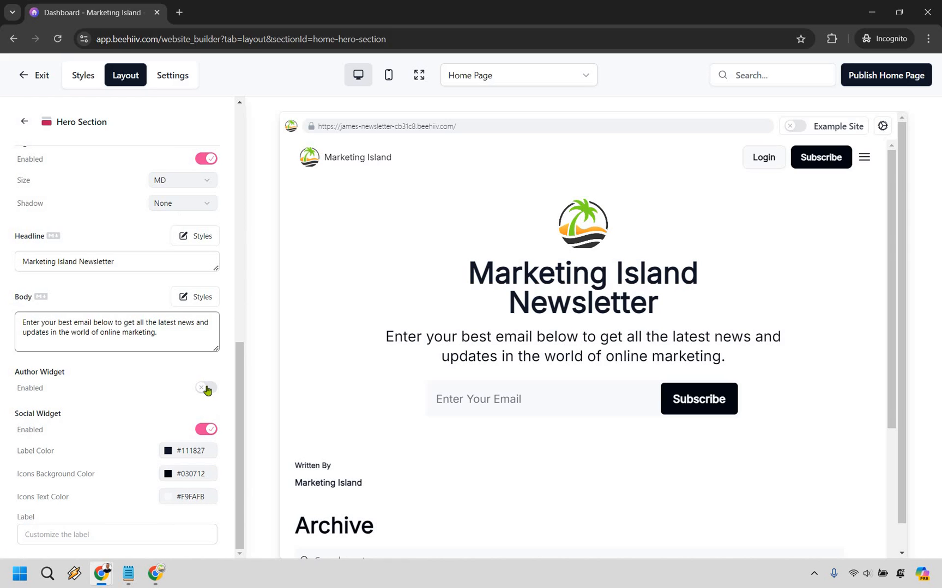
# Re-enable the author widget, fill in the author's name, and switch the social widget off
pyautogui.click(205, 388)
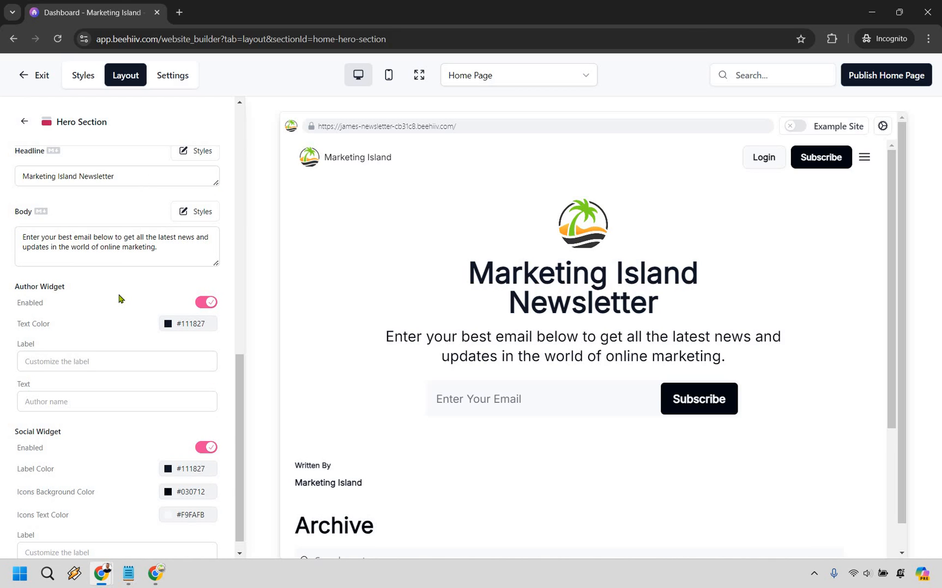
pyautogui.scroll(-3)
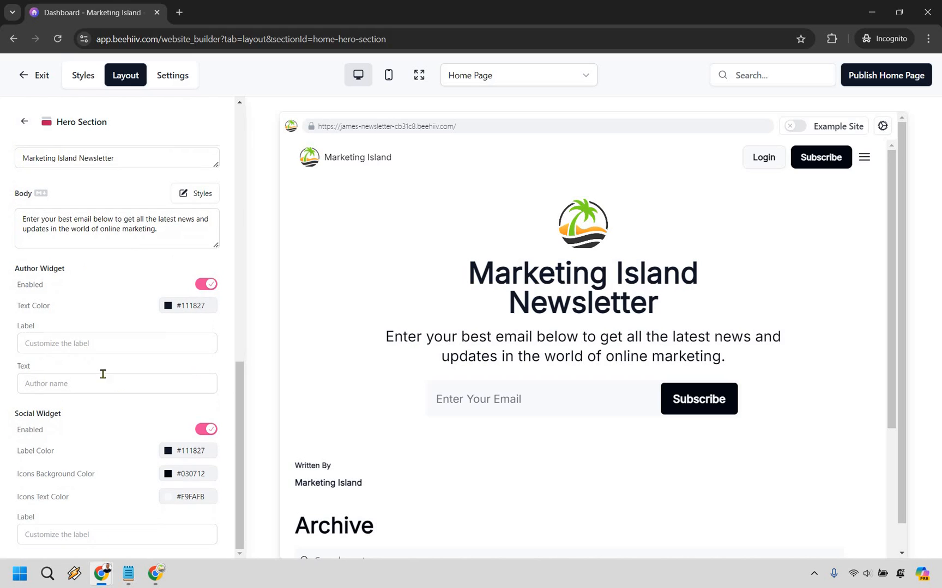
pyautogui.click(117, 343)
pyautogui.write('James Canzanella')
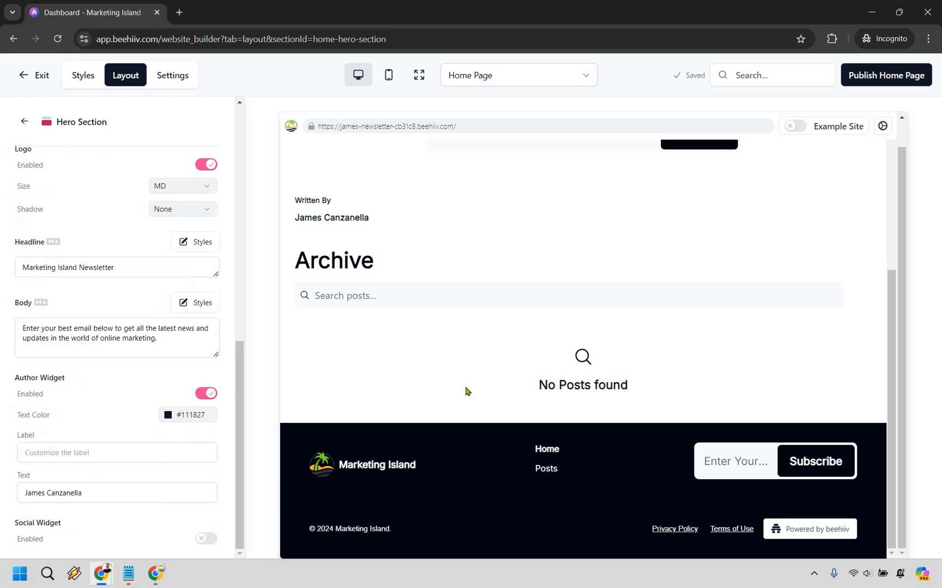
pyautogui.scroll(3)
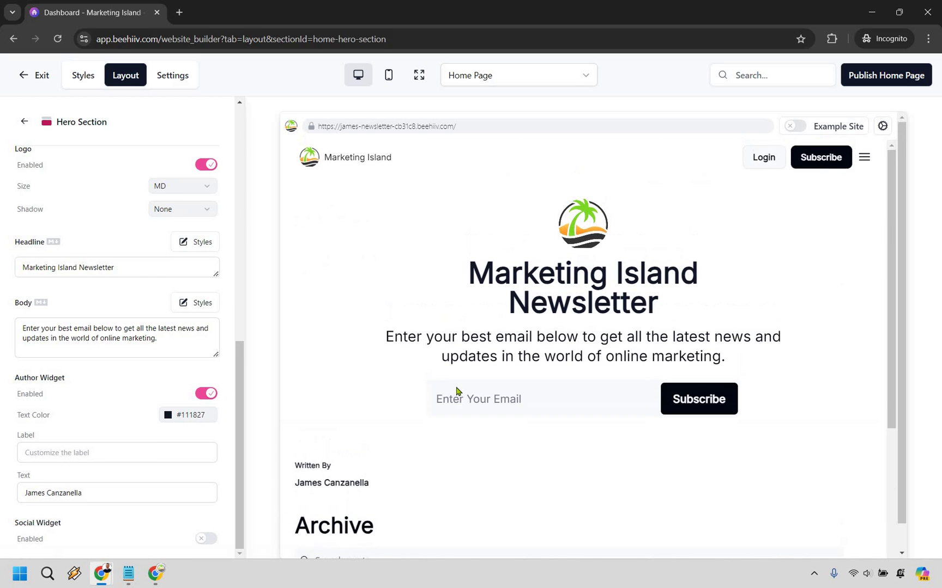
pyautogui.scroll(-3)
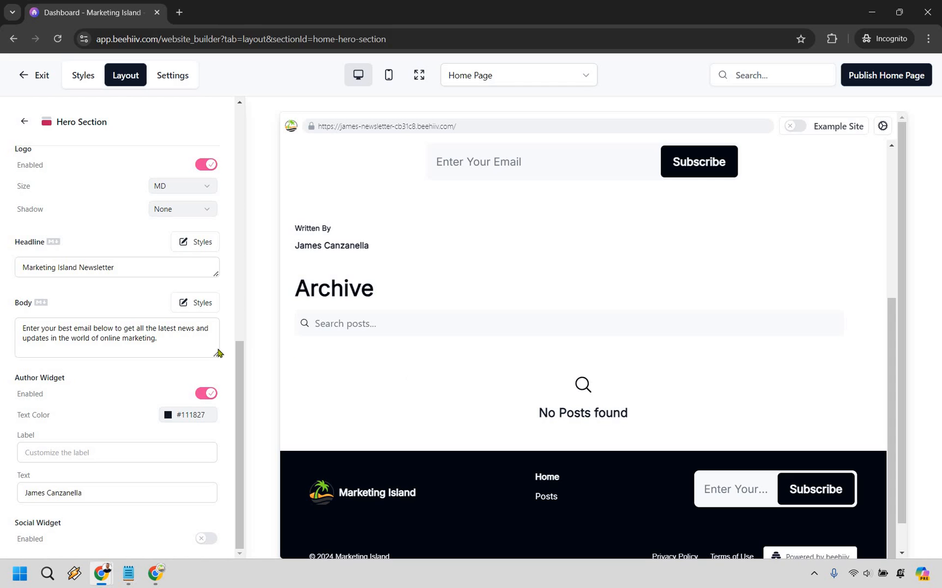
pyautogui.moveTo(164, 402)
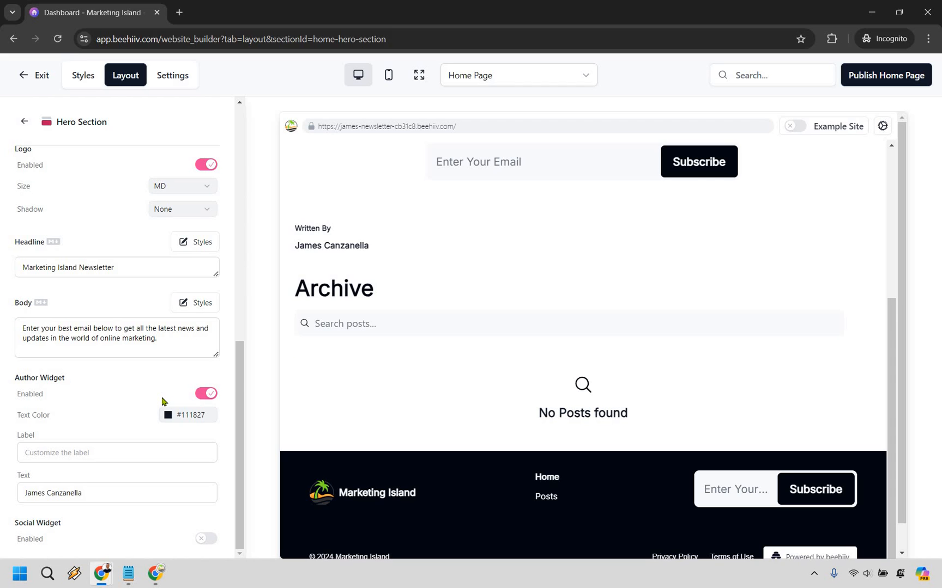
pyautogui.scroll(3)
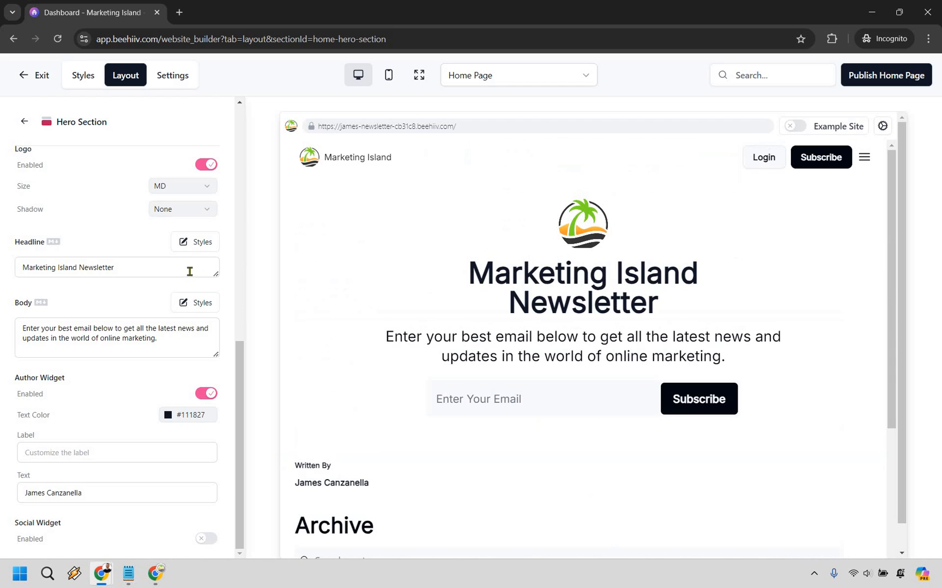
pyautogui.scroll(3)
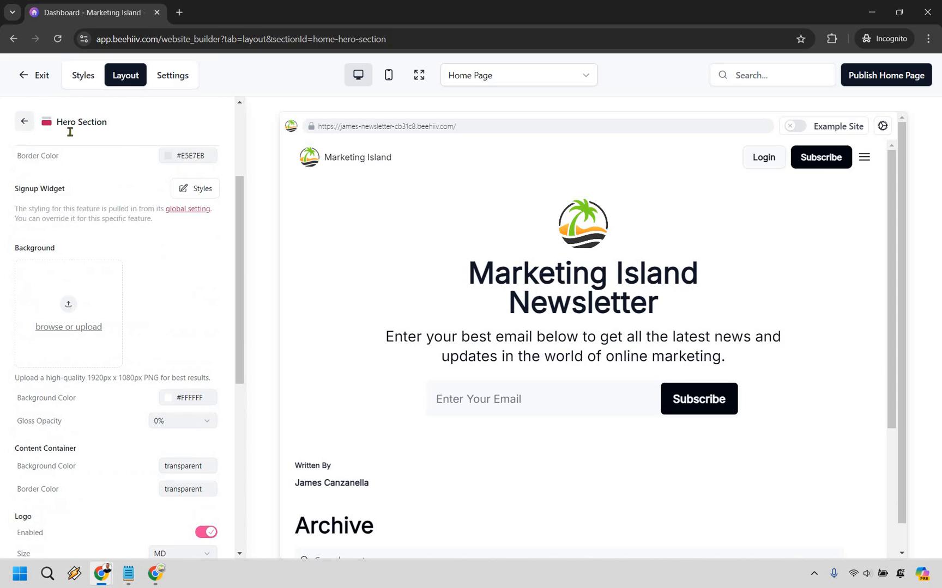
# In Posts Section, enable Latest Posts and label the section 'Fresh Marketing Posts'
pyautogui.click(25, 121)
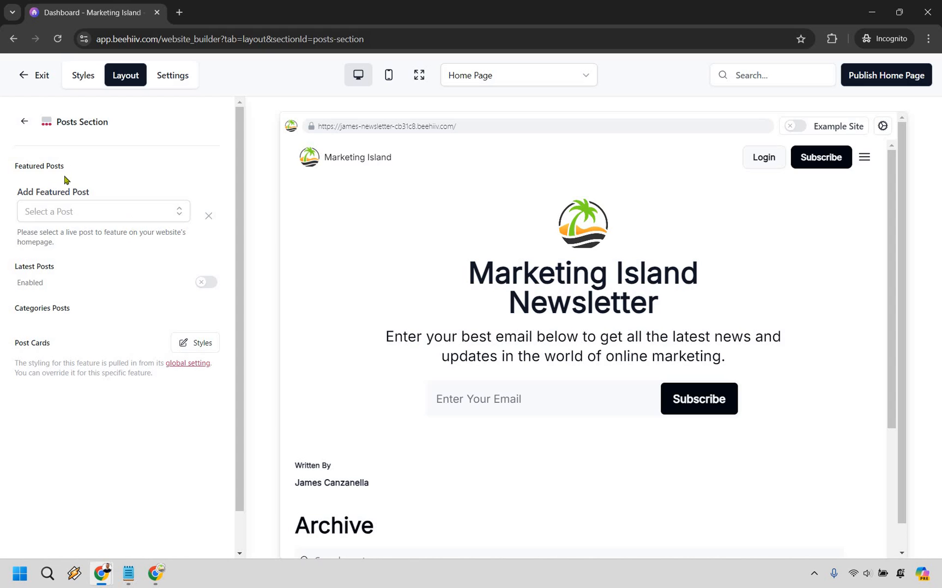
pyautogui.moveTo(61, 262)
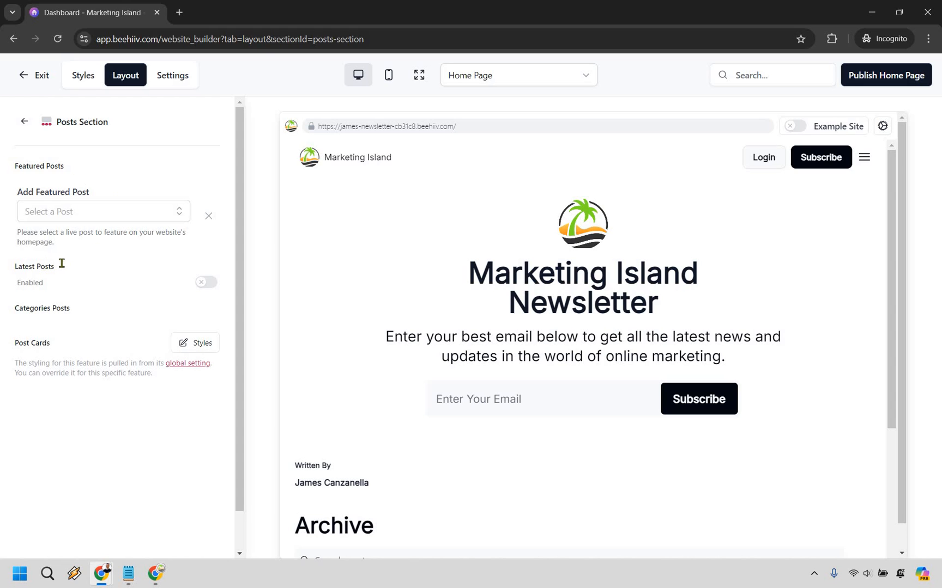
pyautogui.click(204, 281)
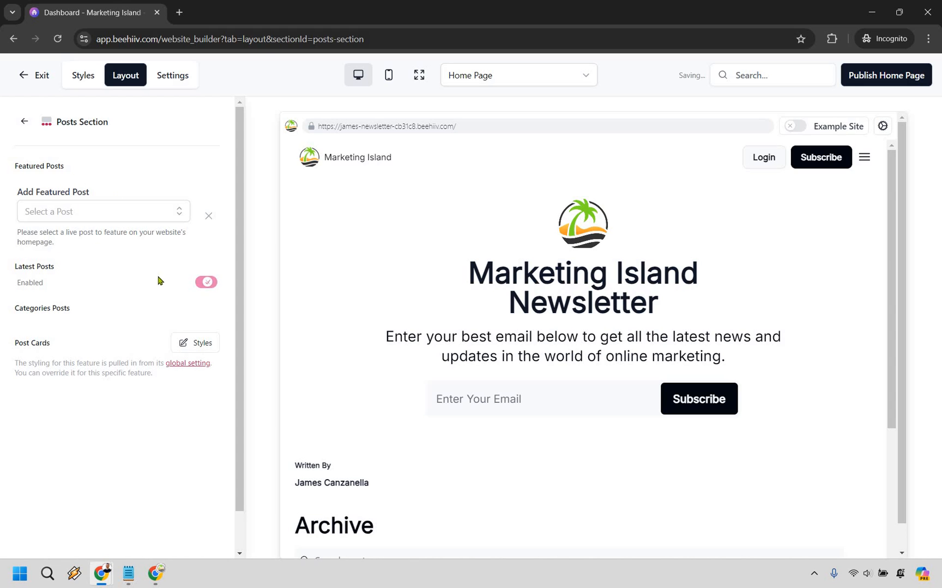
pyautogui.click(205, 283)
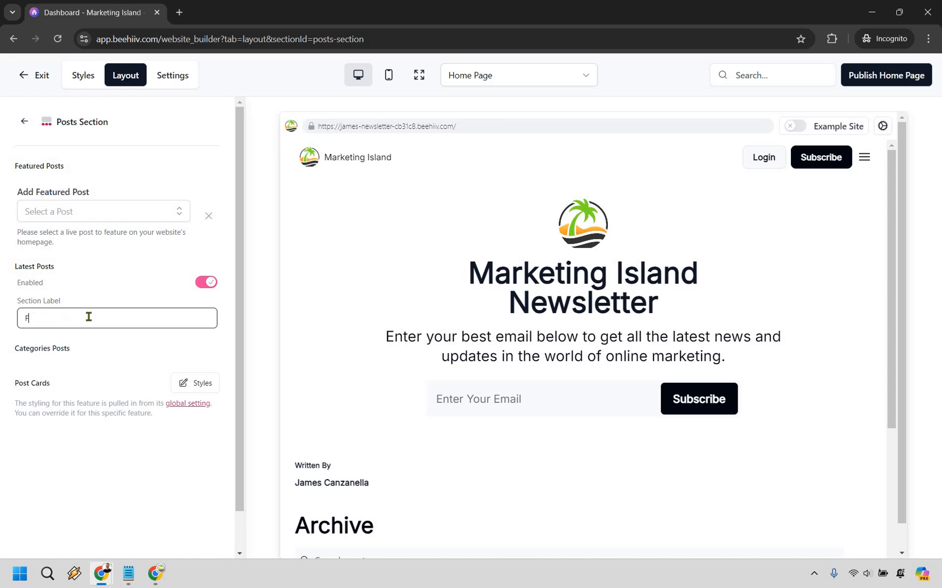
pyautogui.write('resh Marketing Posts')
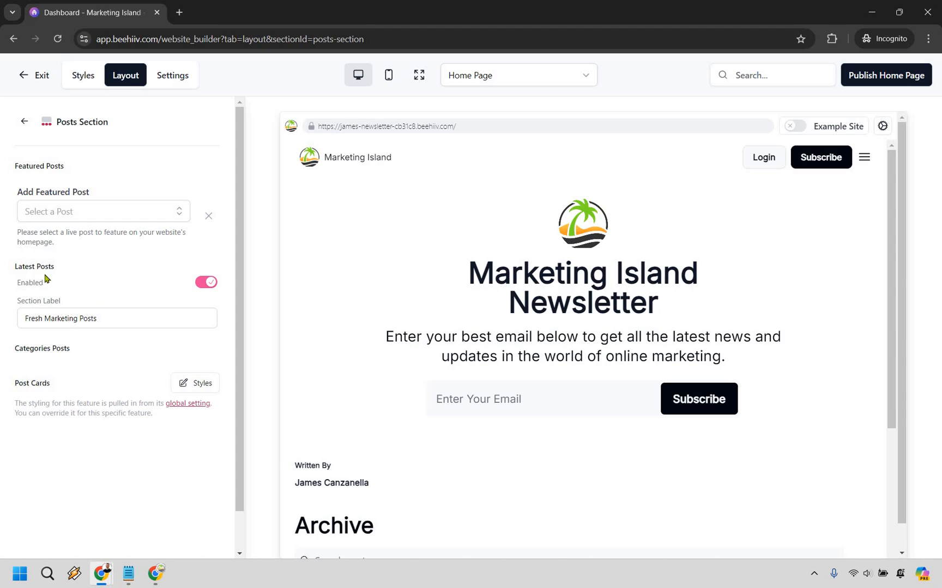
pyautogui.moveTo(85, 207)
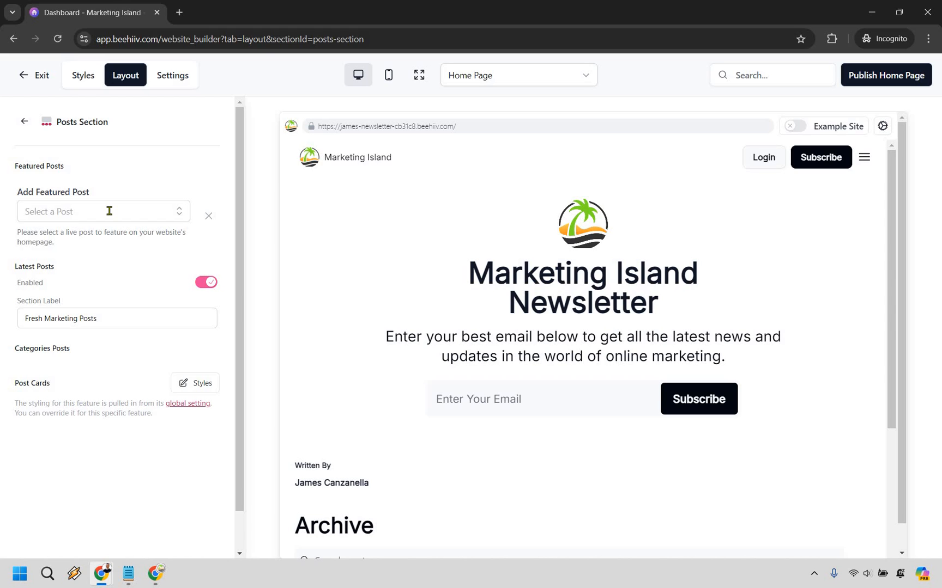
pyautogui.moveTo(158, 202)
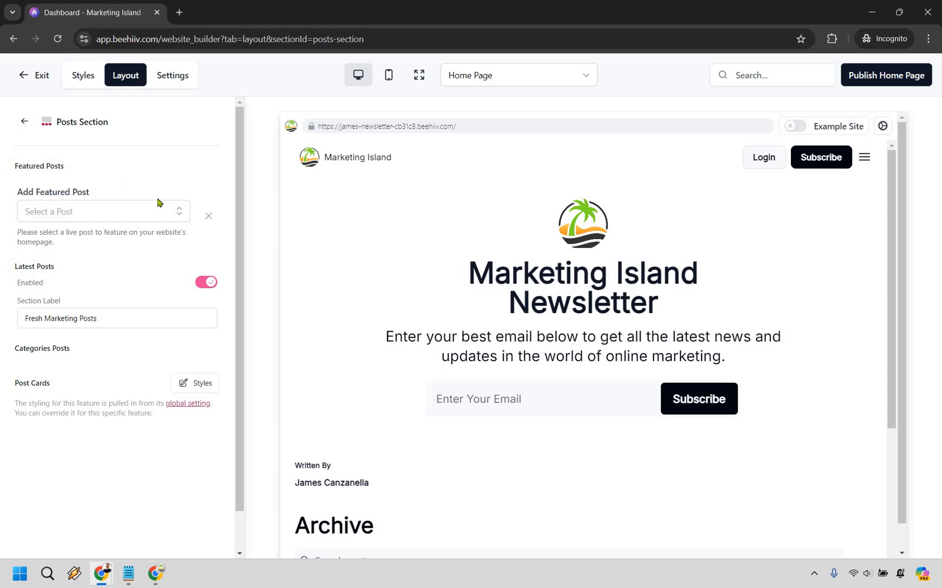
# Review the empty Side Widget Section, with authors, signup, categories and social available to add
pyautogui.click(24, 121)
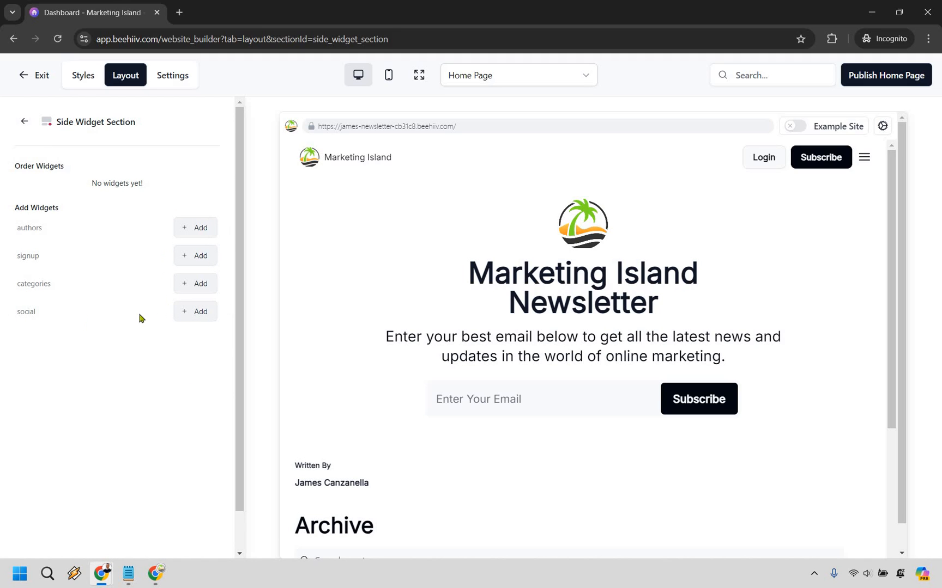
pyautogui.moveTo(104, 178)
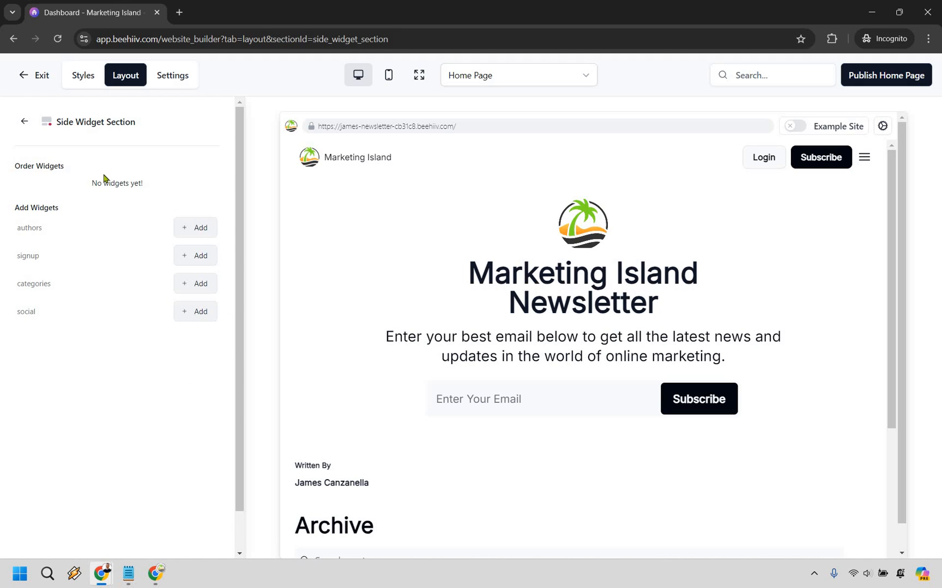
pyautogui.moveTo(66, 318)
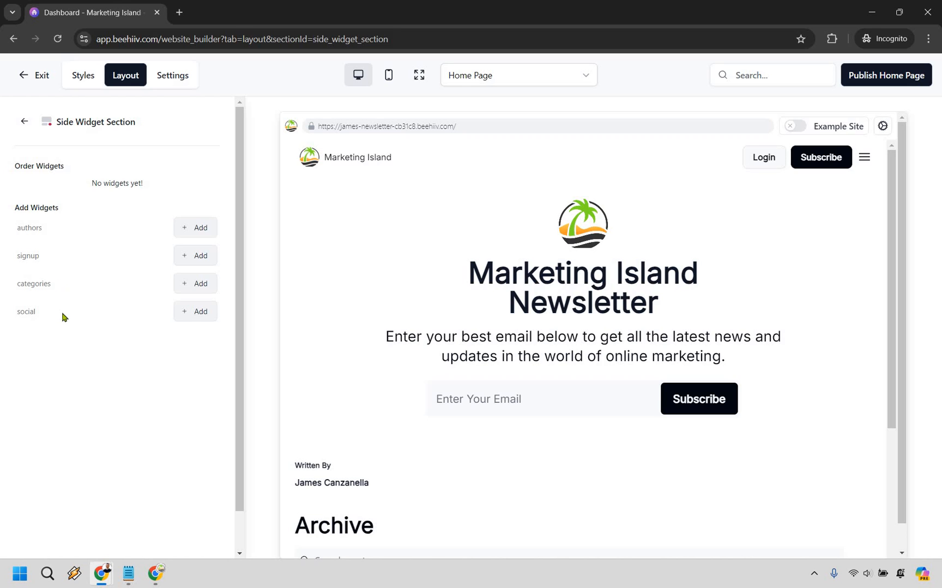
pyautogui.moveTo(478, 272)
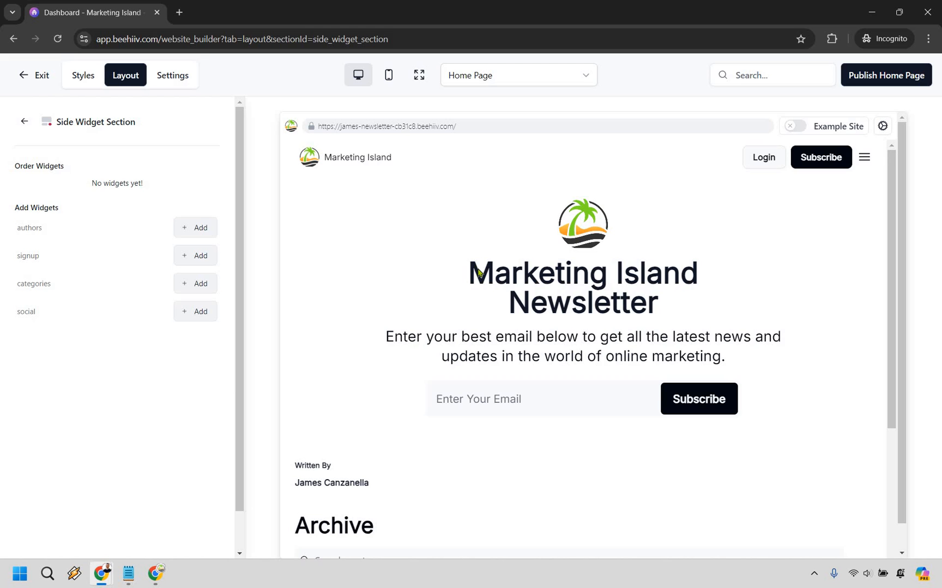
pyautogui.scroll(-3)
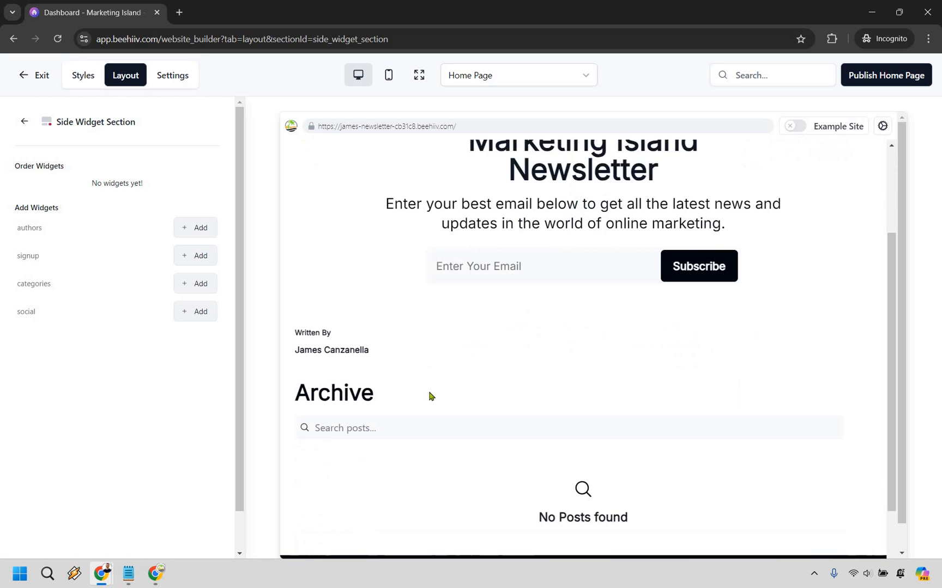
pyautogui.scroll(-3)
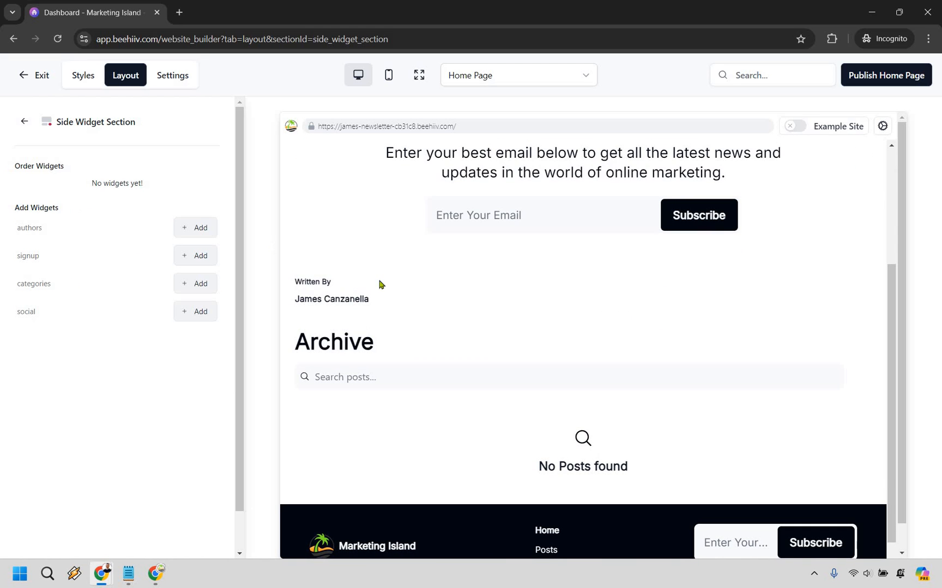
pyautogui.moveTo(688, 282)
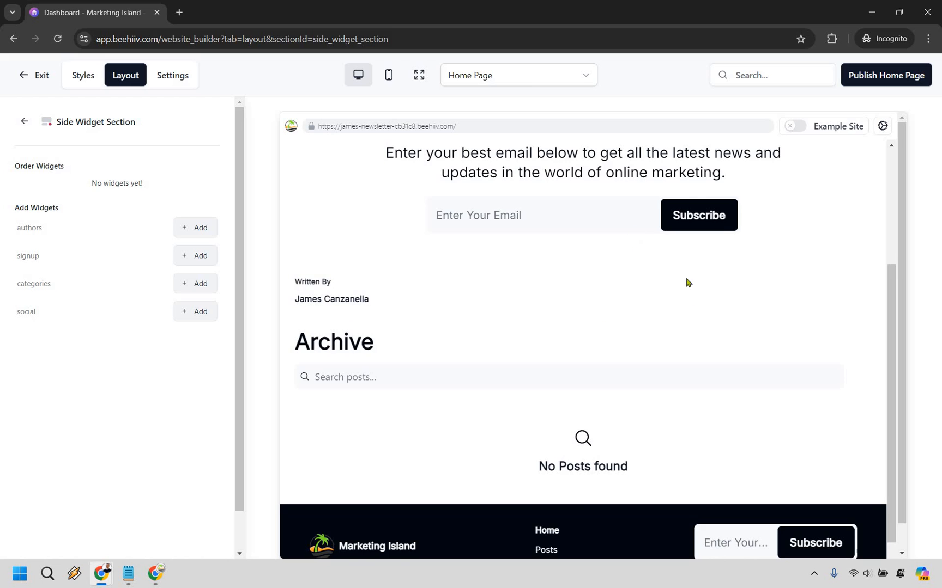
pyautogui.scroll(3)
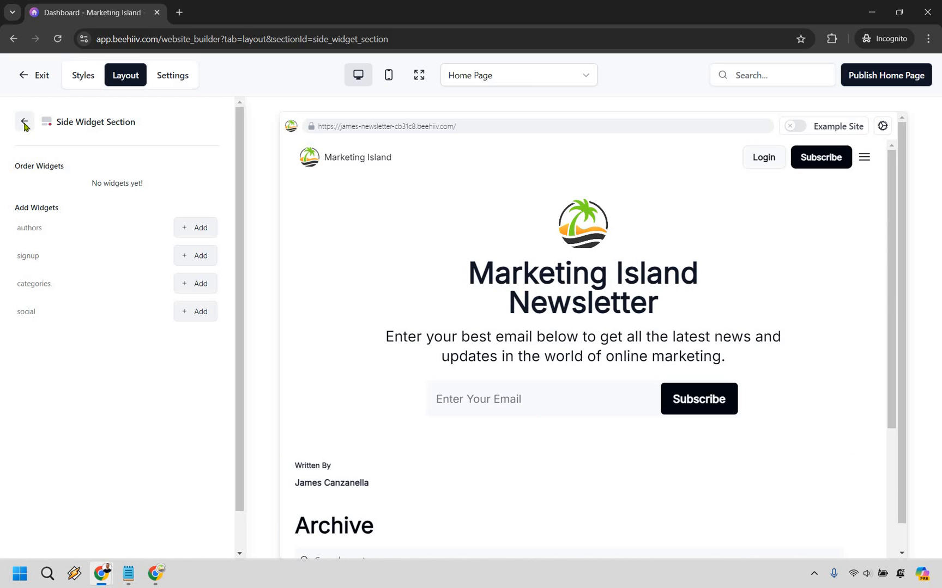
# Set the Archive Section header text to 'Check Out These Killer Posts'
pyautogui.click(25, 126)
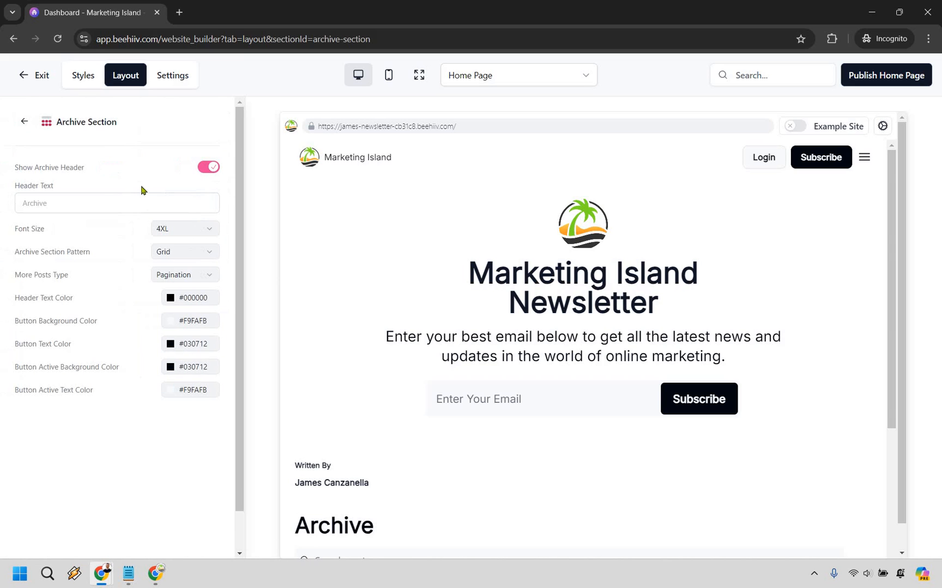
pyautogui.click(117, 203)
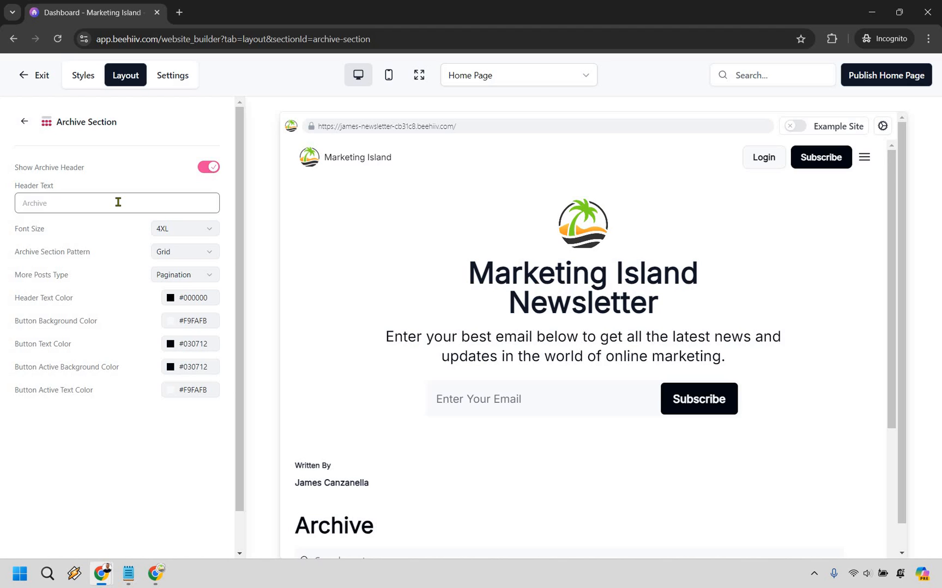
pyautogui.write('Check Out These Killer Posts')
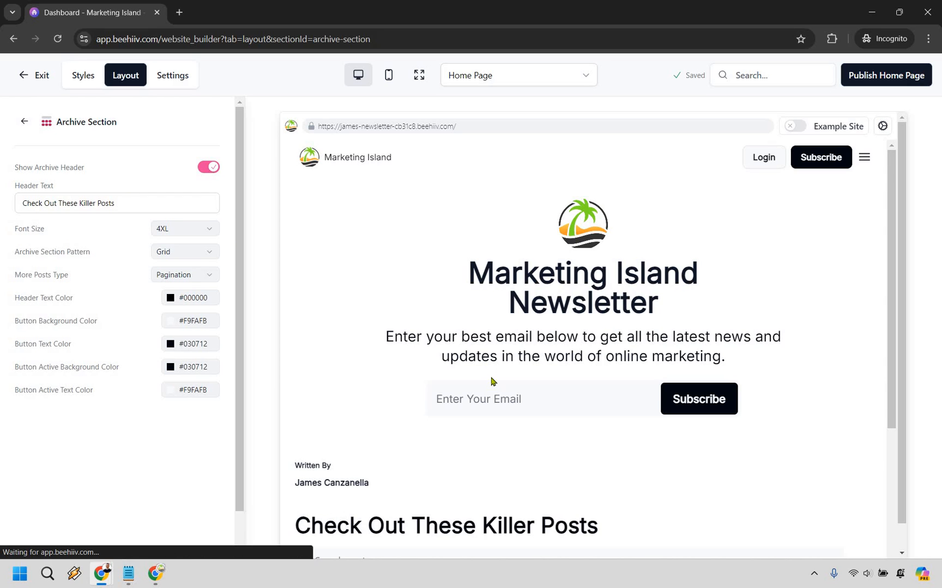
pyautogui.scroll(-3)
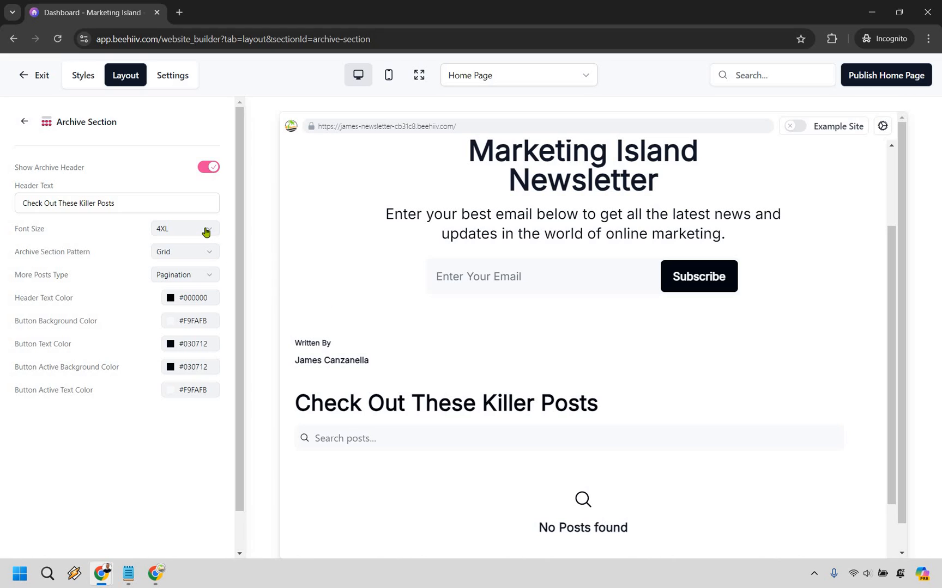
# Make the archive header font size 3XL and set More Posts Type to Load More
pyautogui.click(184, 229)
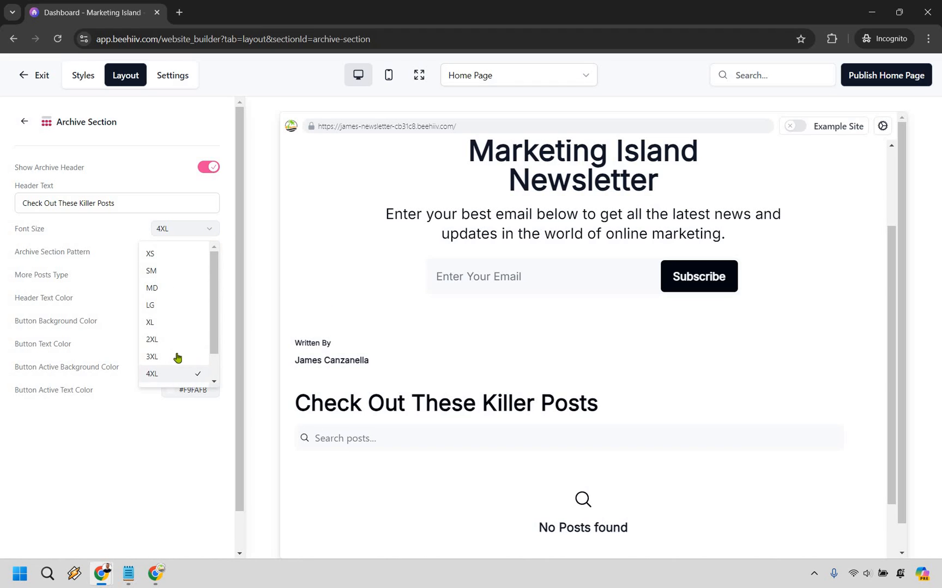
pyautogui.click(152, 374)
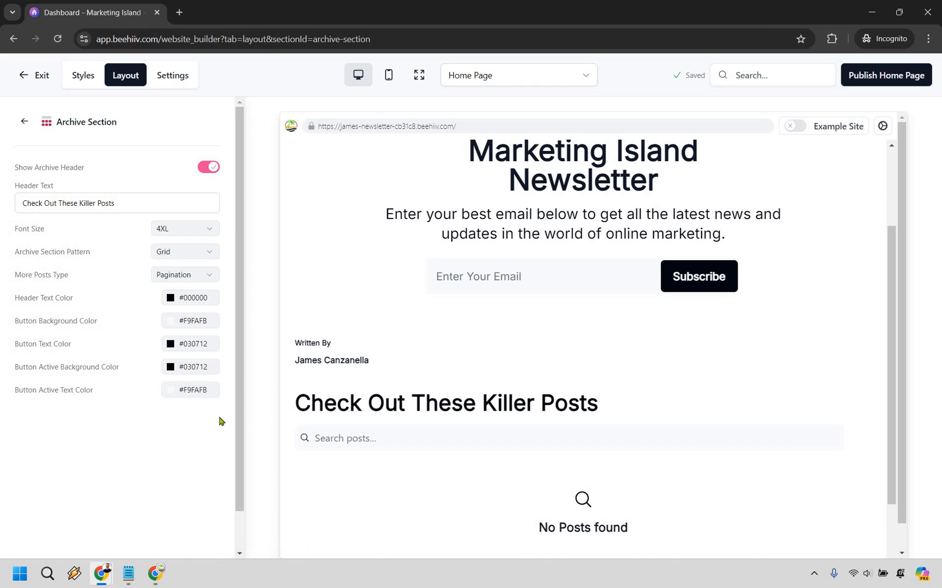
pyautogui.click(184, 229)
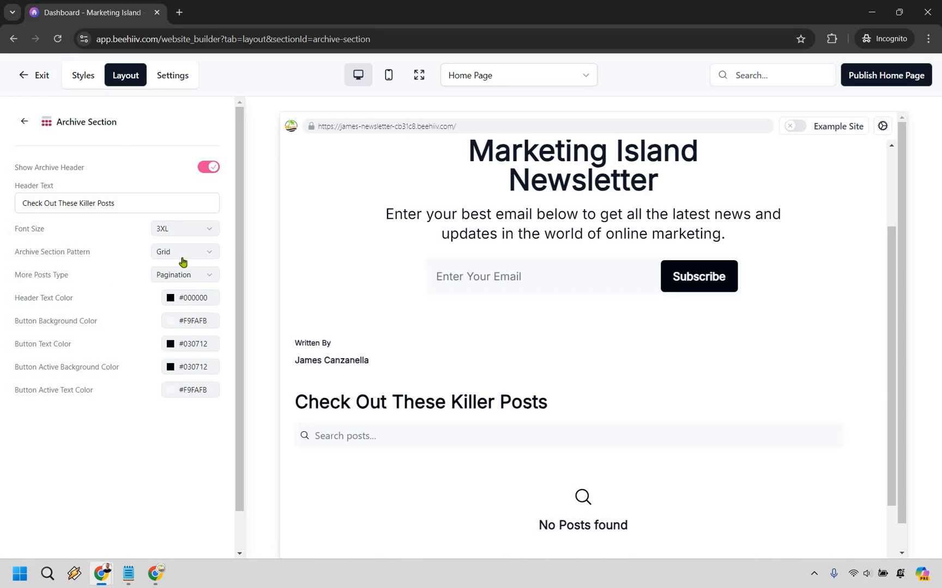
pyautogui.click(183, 252)
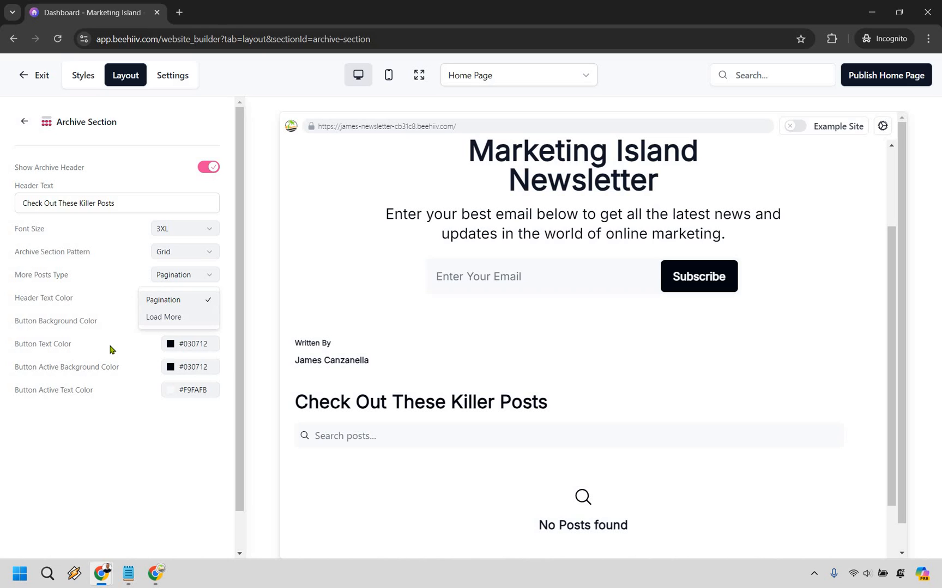
pyautogui.click(162, 317)
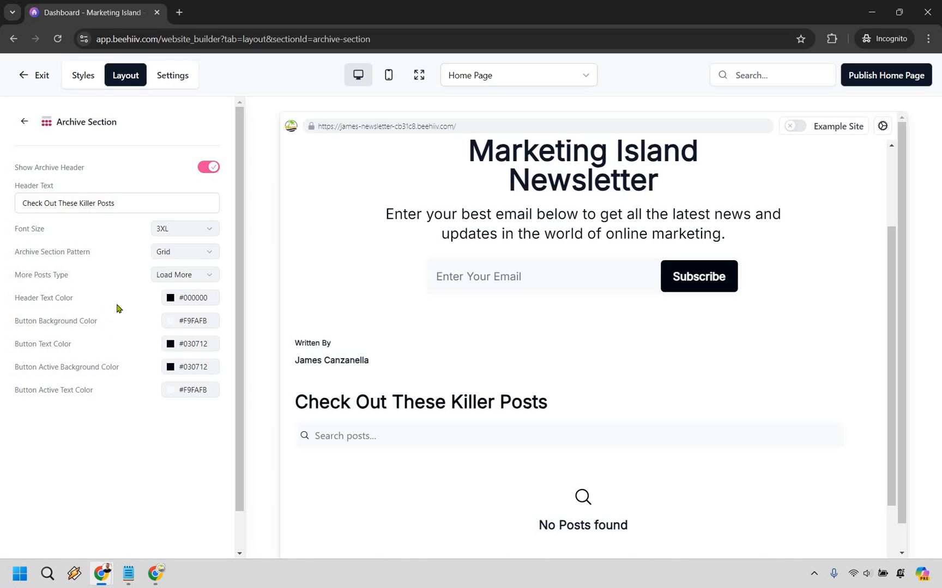
pyautogui.moveTo(148, 326)
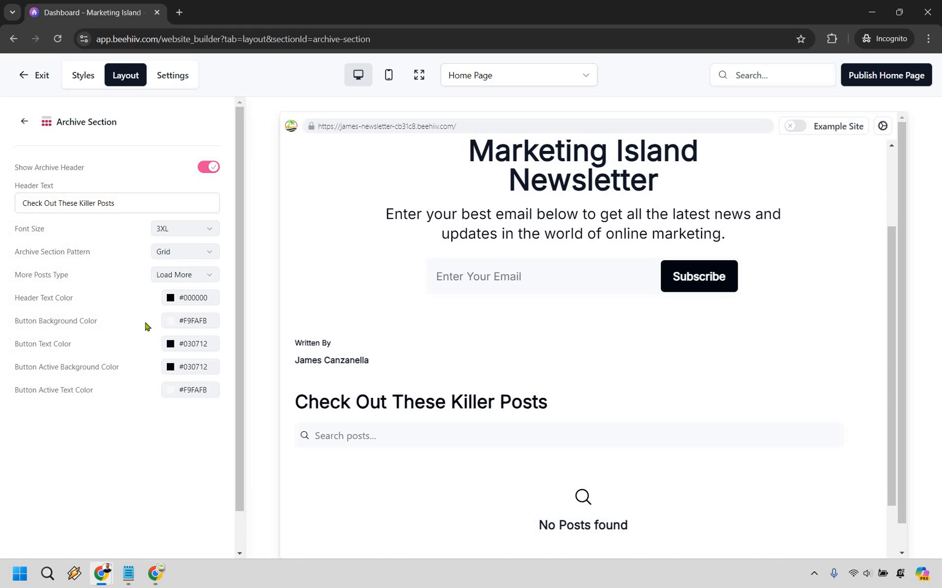
pyautogui.moveTo(22, 124)
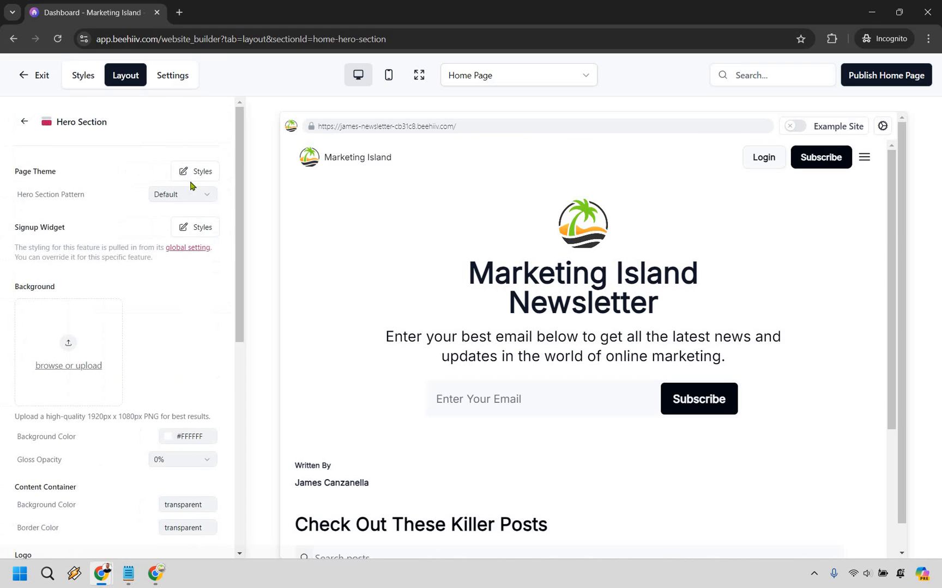
pyautogui.moveTo(679, 280)
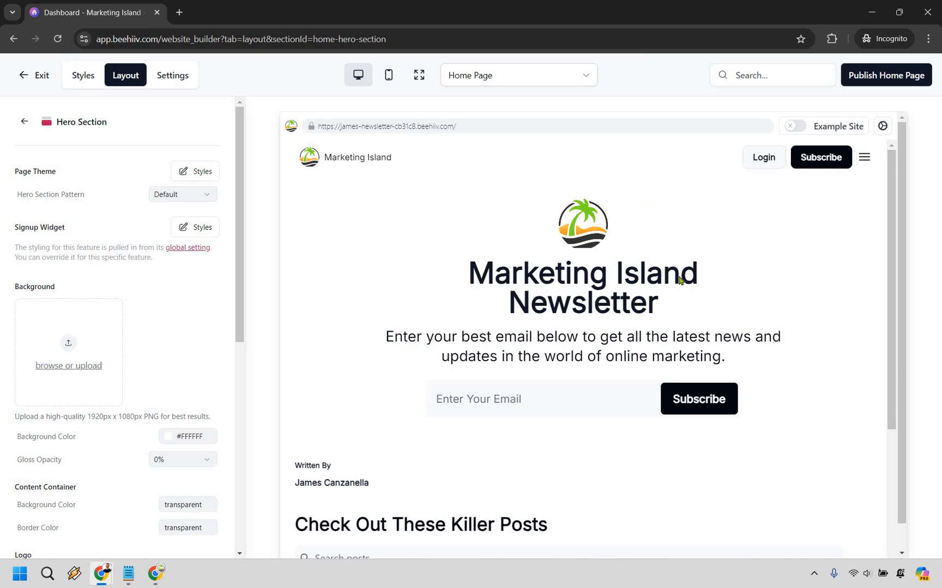
pyautogui.moveTo(607, 315)
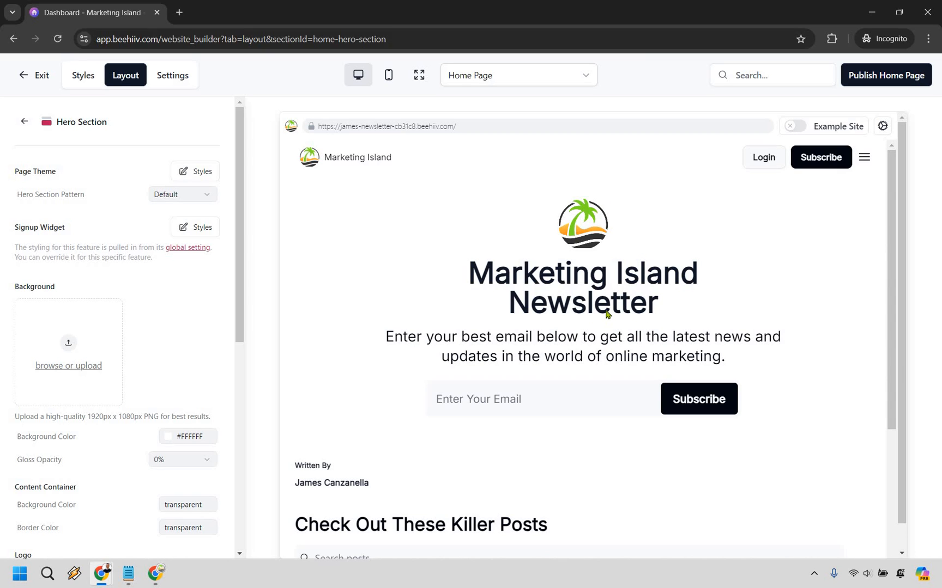
pyautogui.moveTo(671, 414)
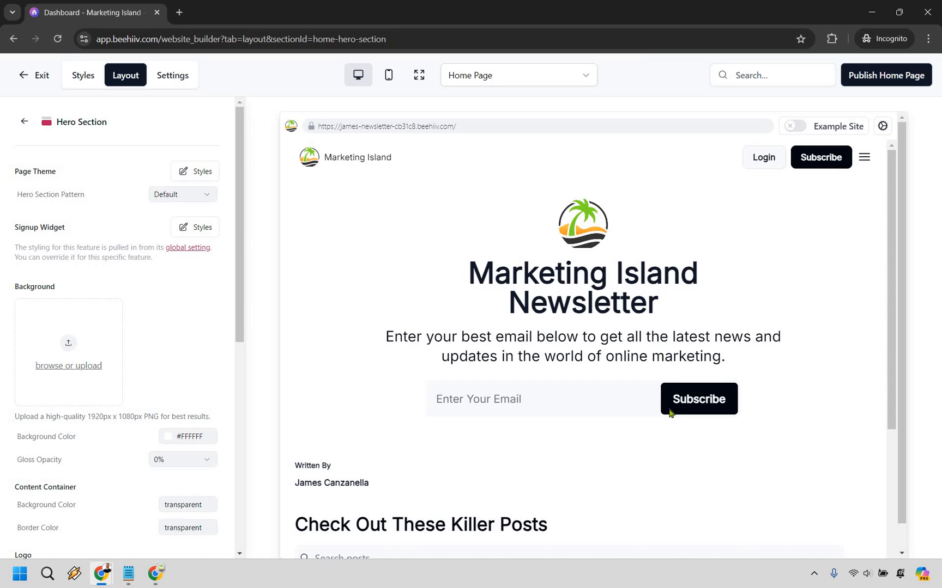
pyautogui.moveTo(826, 362)
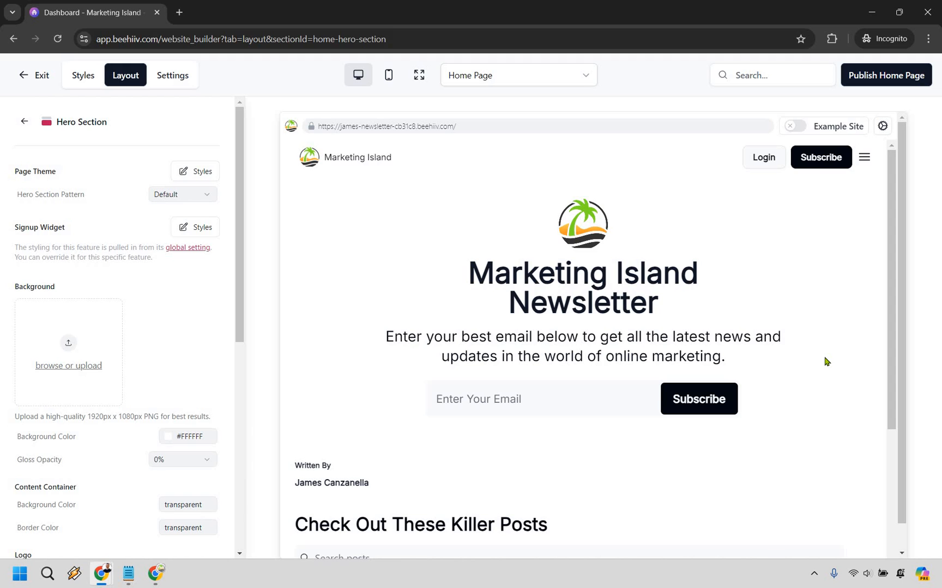
pyautogui.moveTo(808, 288)
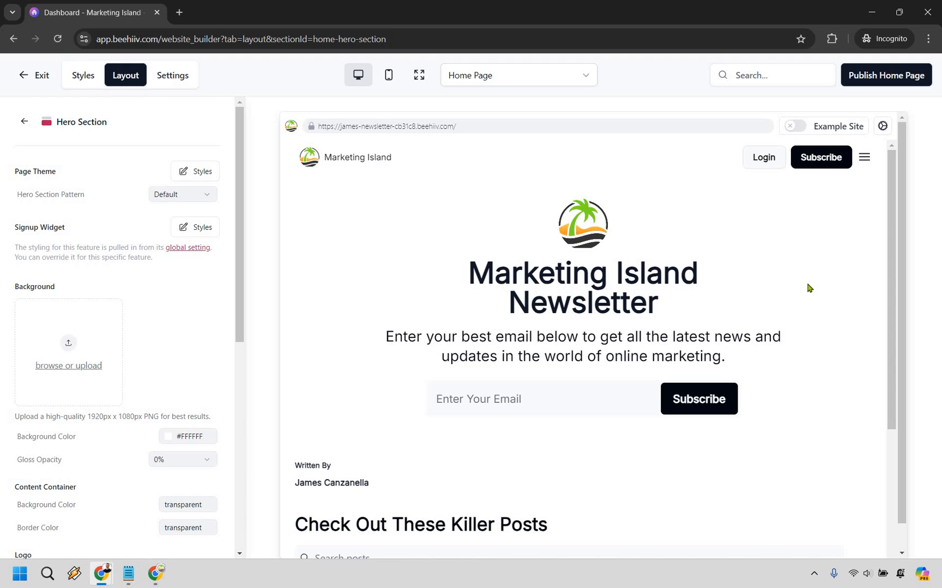
# Scroll the home page preview down and back up to review the finished sections
pyautogui.scroll(-3)
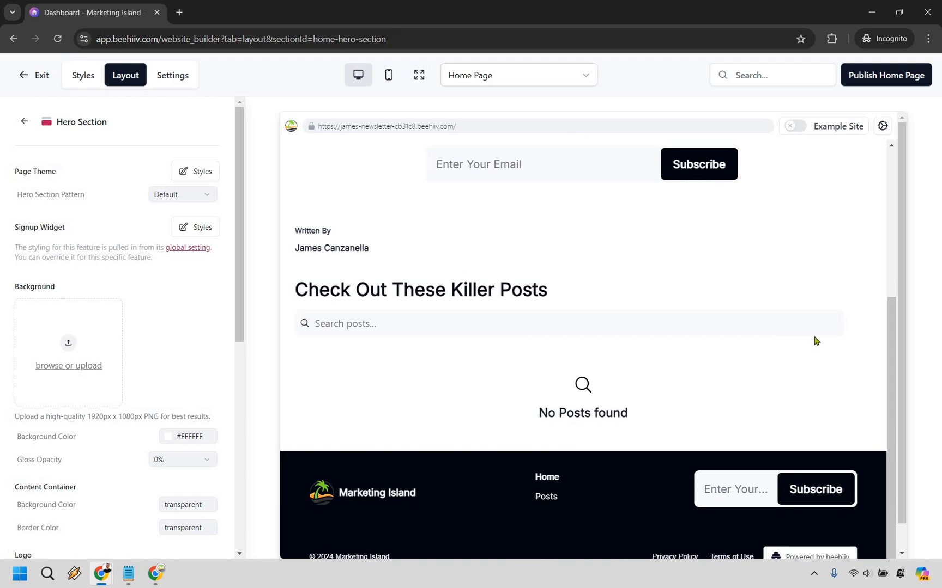
pyautogui.scroll(3)
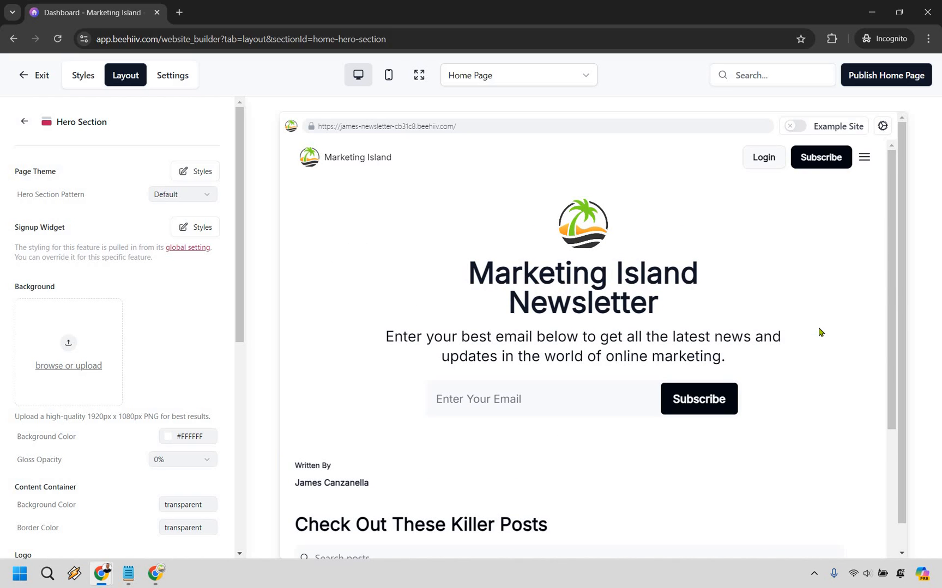
pyautogui.moveTo(173, 75)
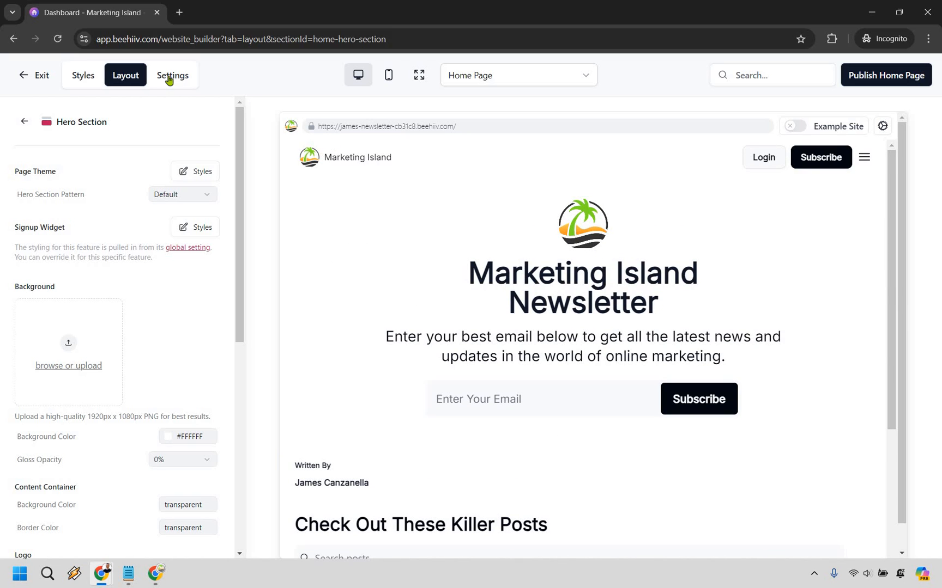
# Go to Website Settings and bring up the Comments page showing post comments switched off
pyautogui.click(172, 76)
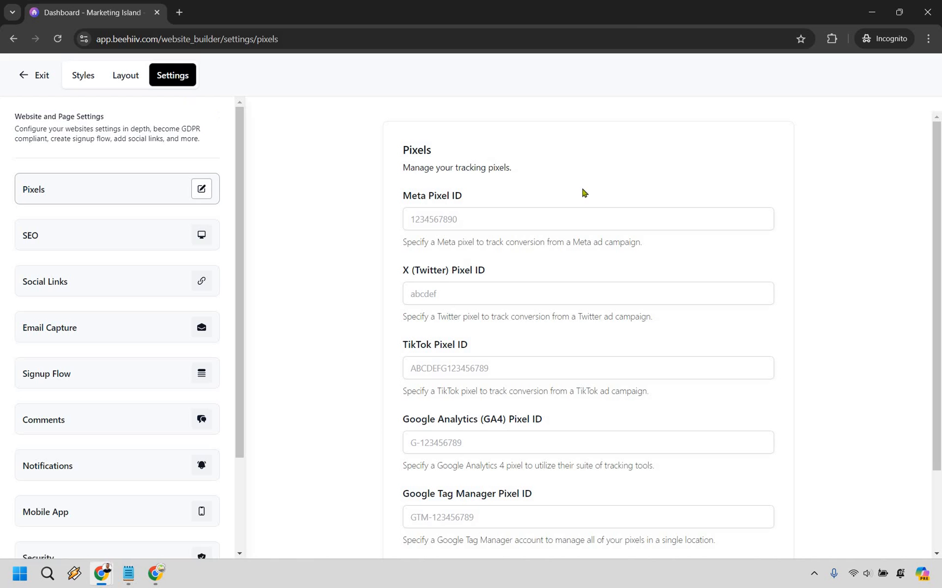
pyautogui.scroll(-3)
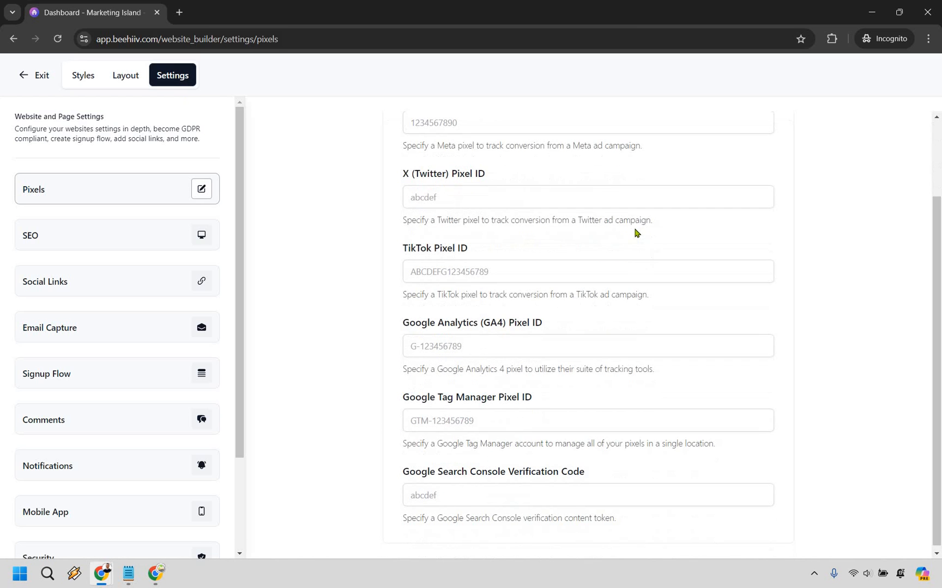
pyautogui.scroll(3)
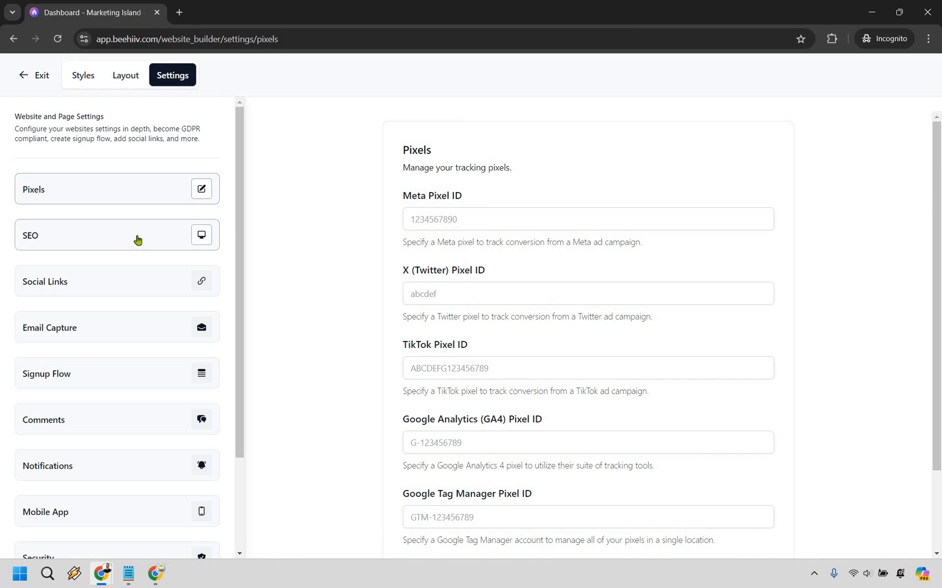
pyautogui.scroll(-3)
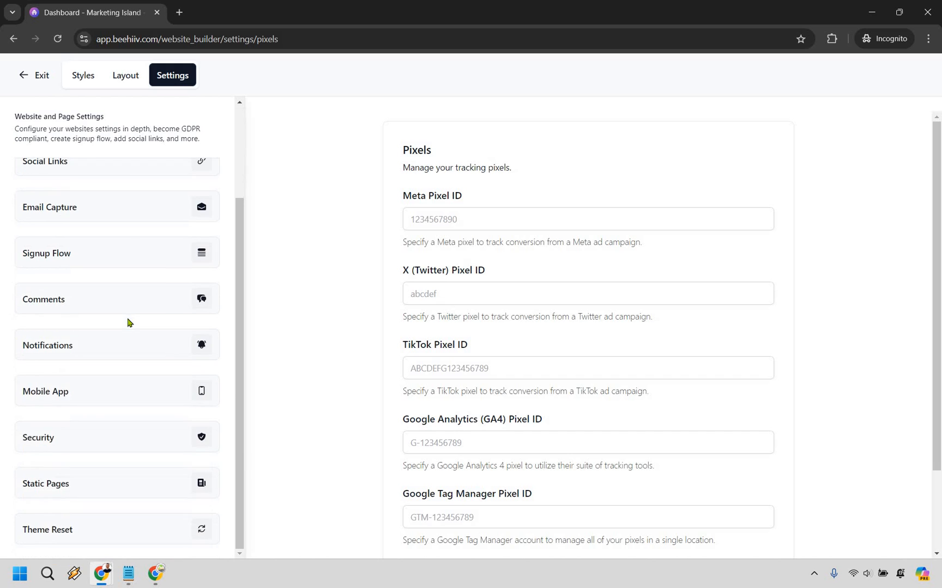
pyautogui.moveTo(107, 309)
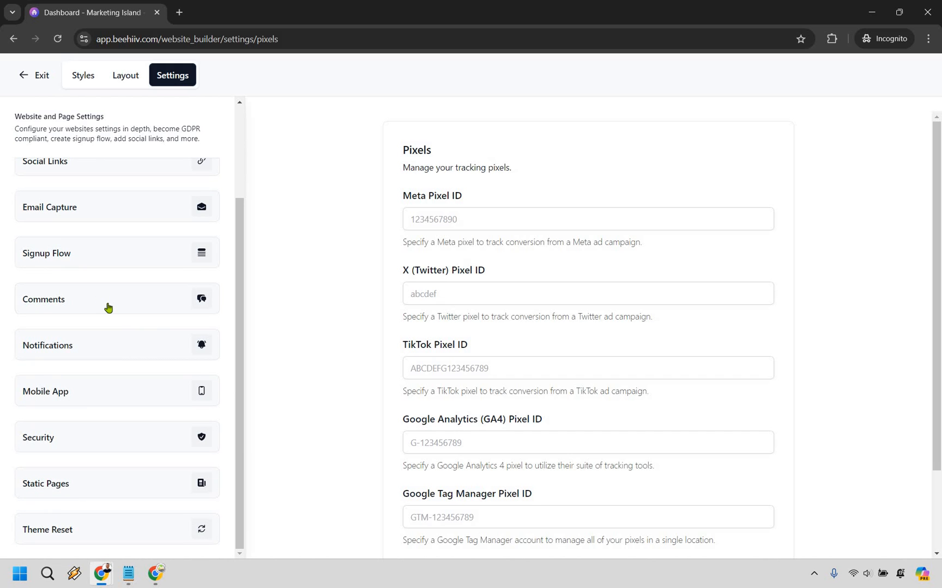
pyautogui.click(91, 298)
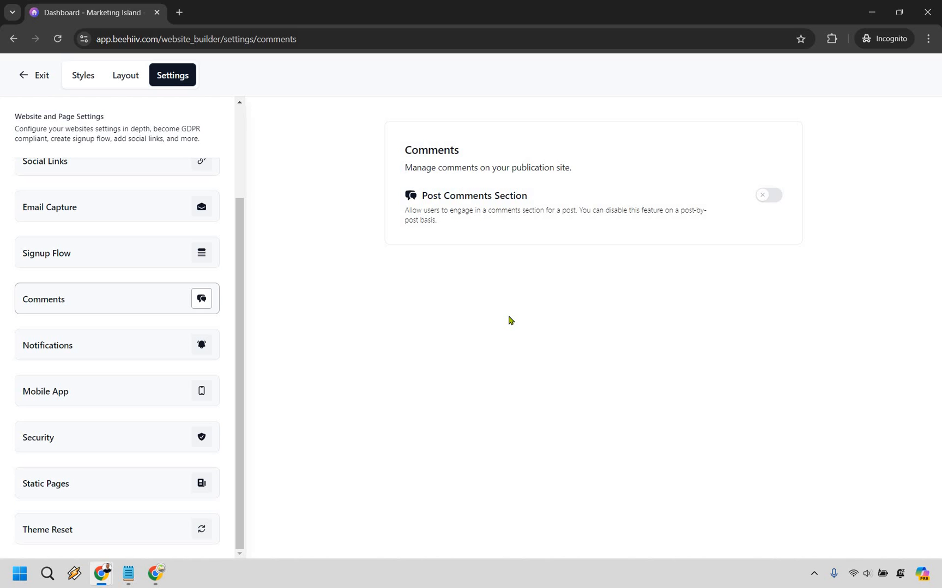
pyautogui.moveTo(174, 272)
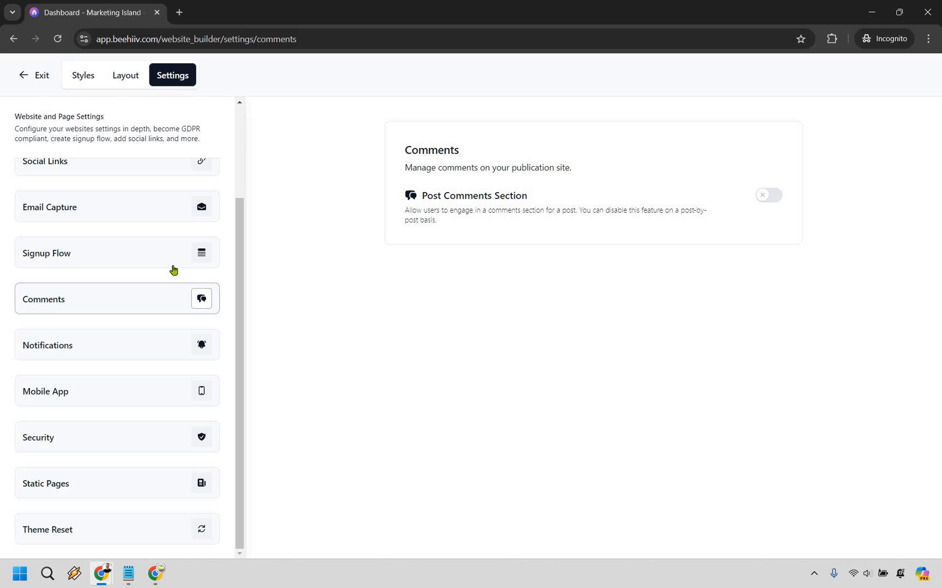
pyautogui.scroll(3)
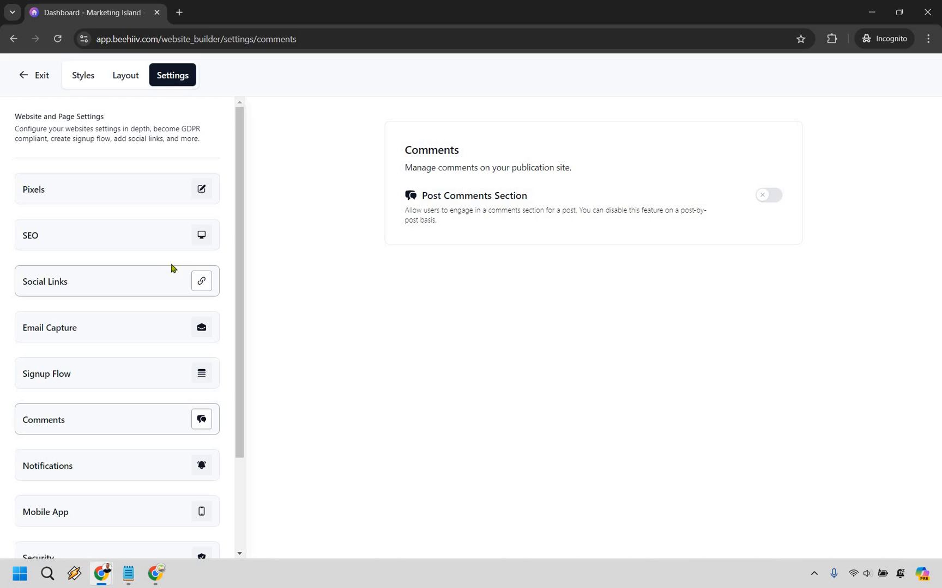
pyautogui.moveTo(126, 79)
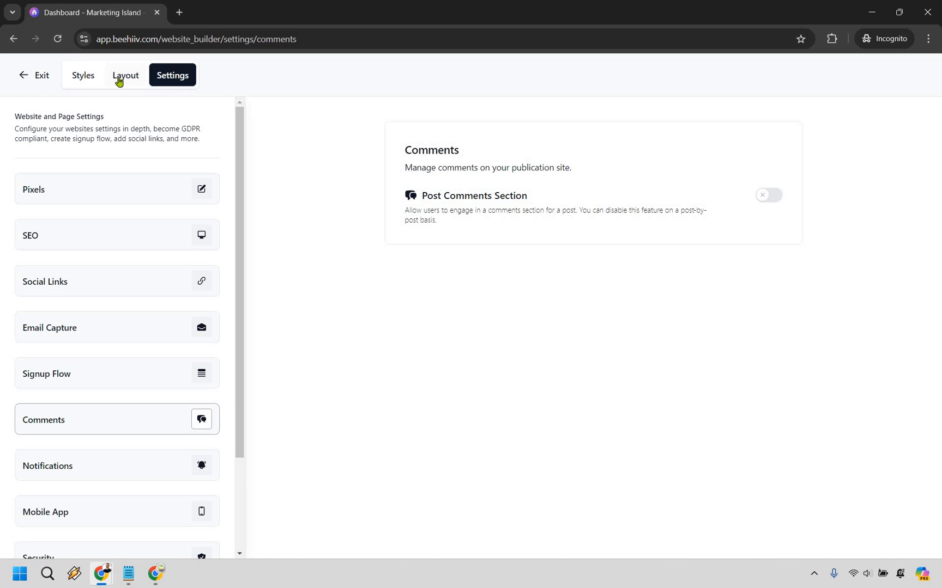
# Return to the Layout sections list and review the preview from hero to footer
pyautogui.click(126, 76)
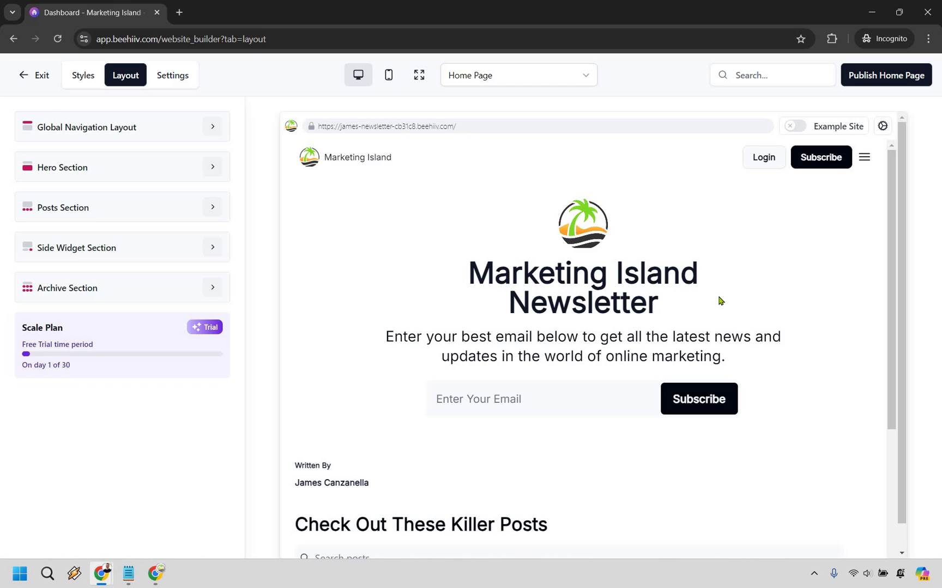
pyautogui.moveTo(337, 259)
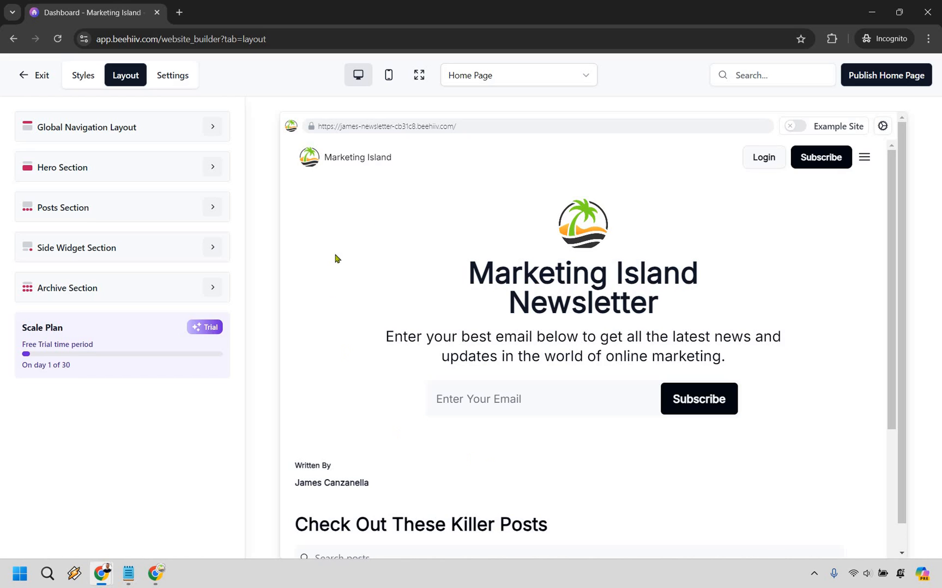
pyautogui.moveTo(758, 261)
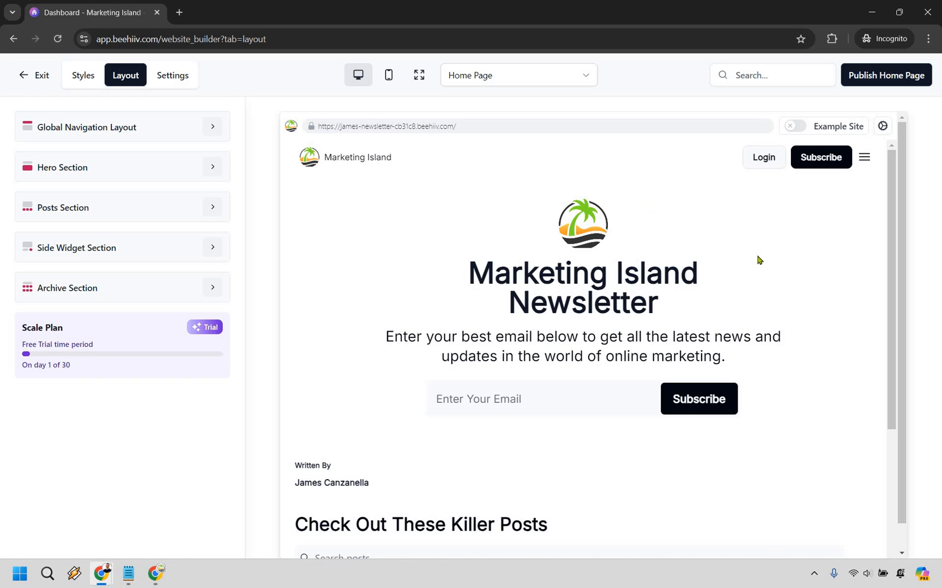
pyautogui.scroll(-3)
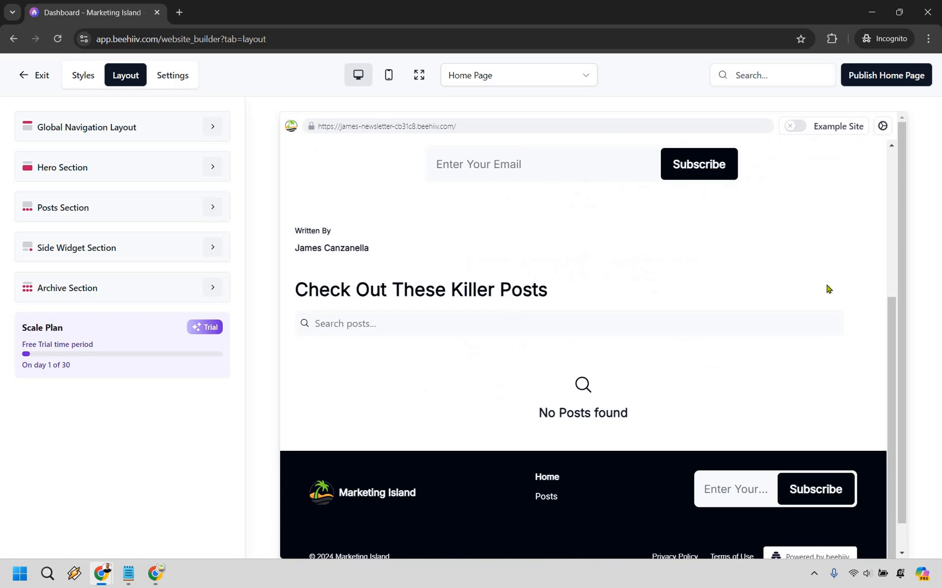
pyautogui.scroll(3)
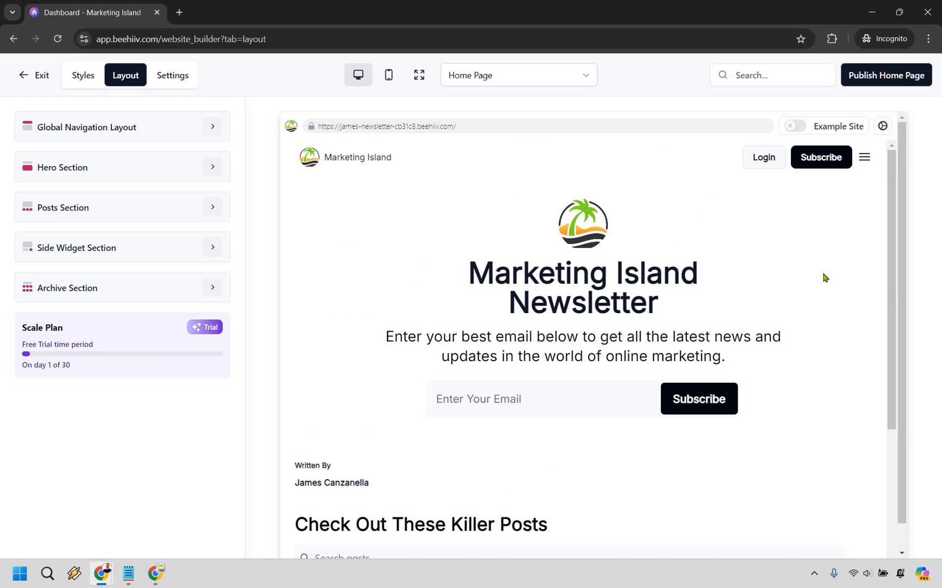